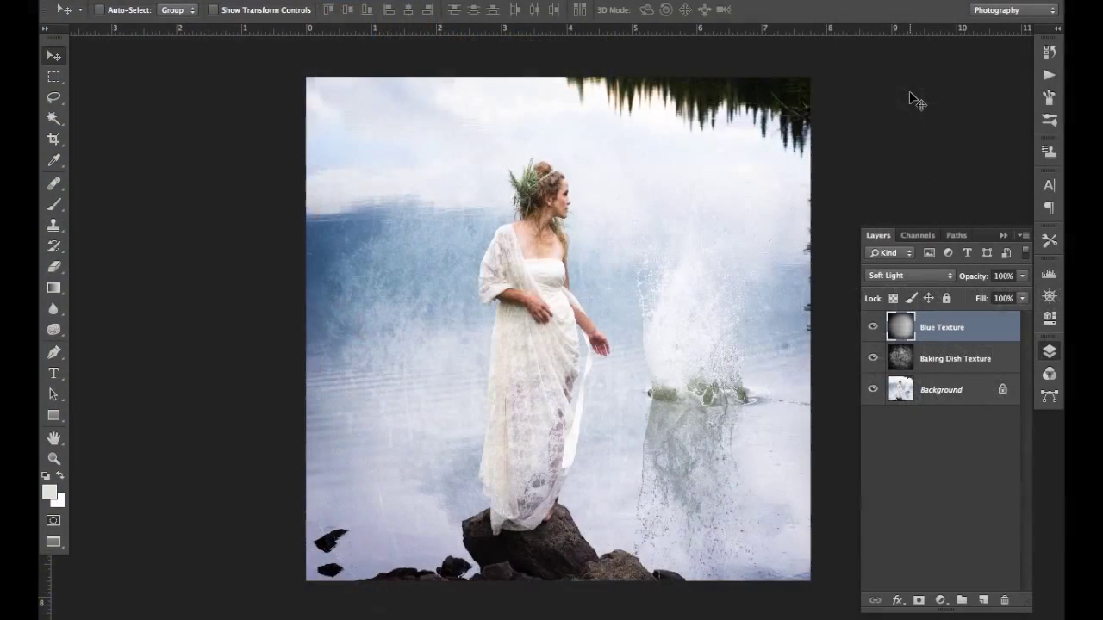
Toggle the Blue Texture and Baking Dish Texture layers on and off to compare the portrait.
left_click(873, 327)
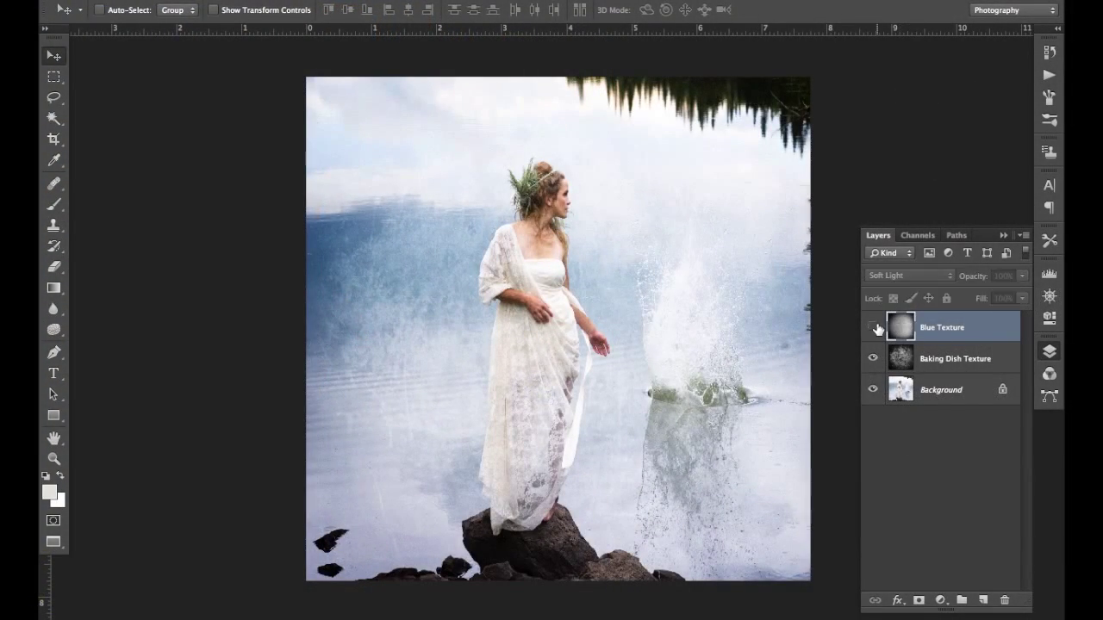
left_click(873, 328)
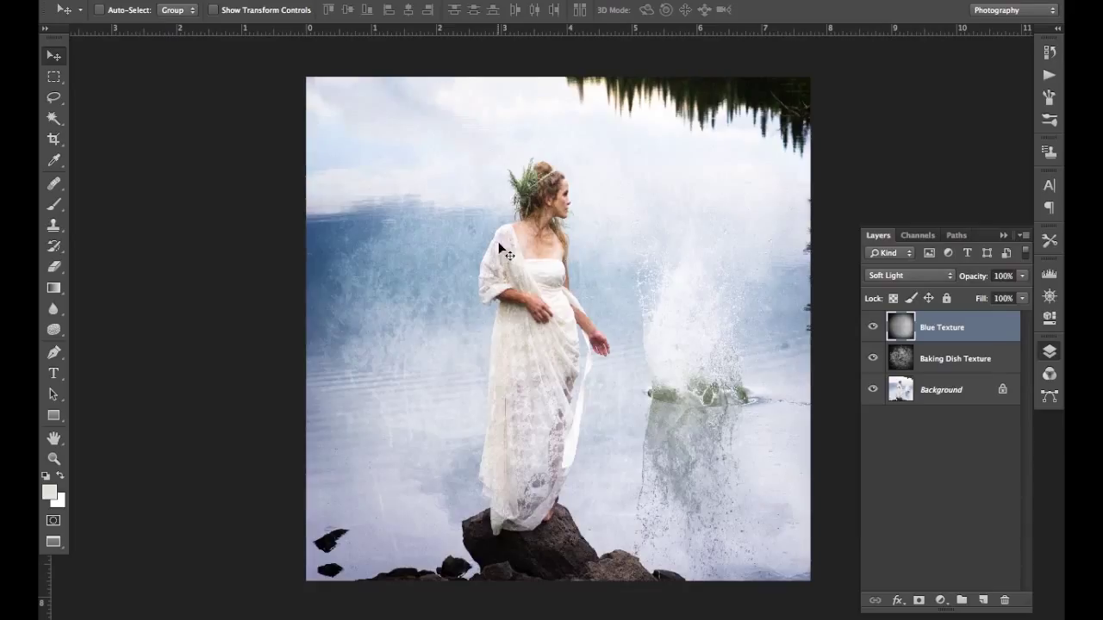
mouse_move(883, 312)
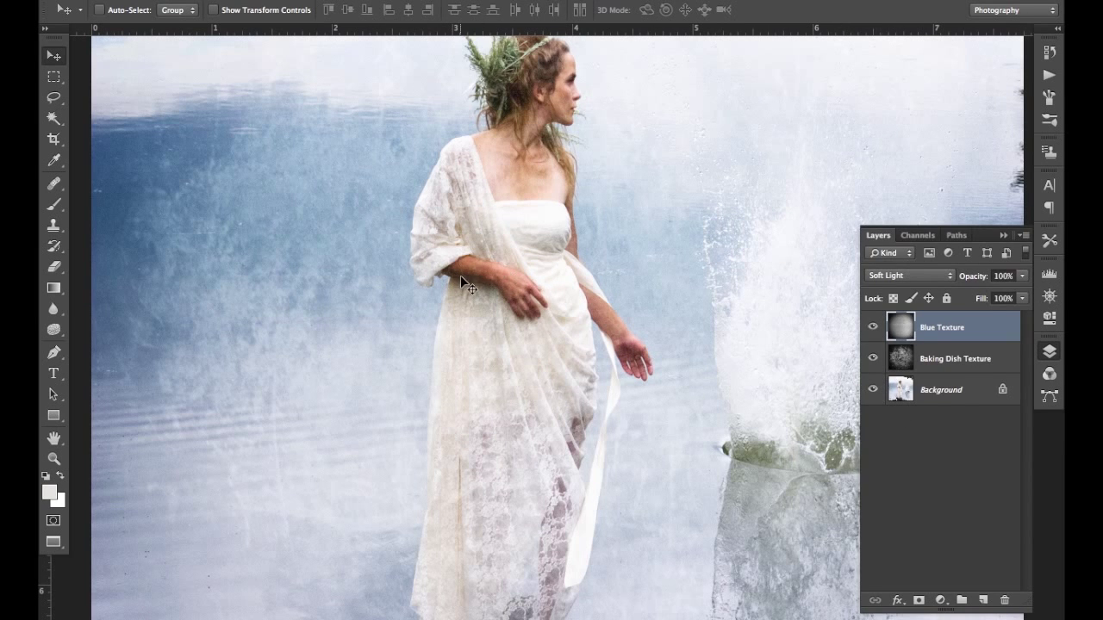
mouse_move(500, 185)
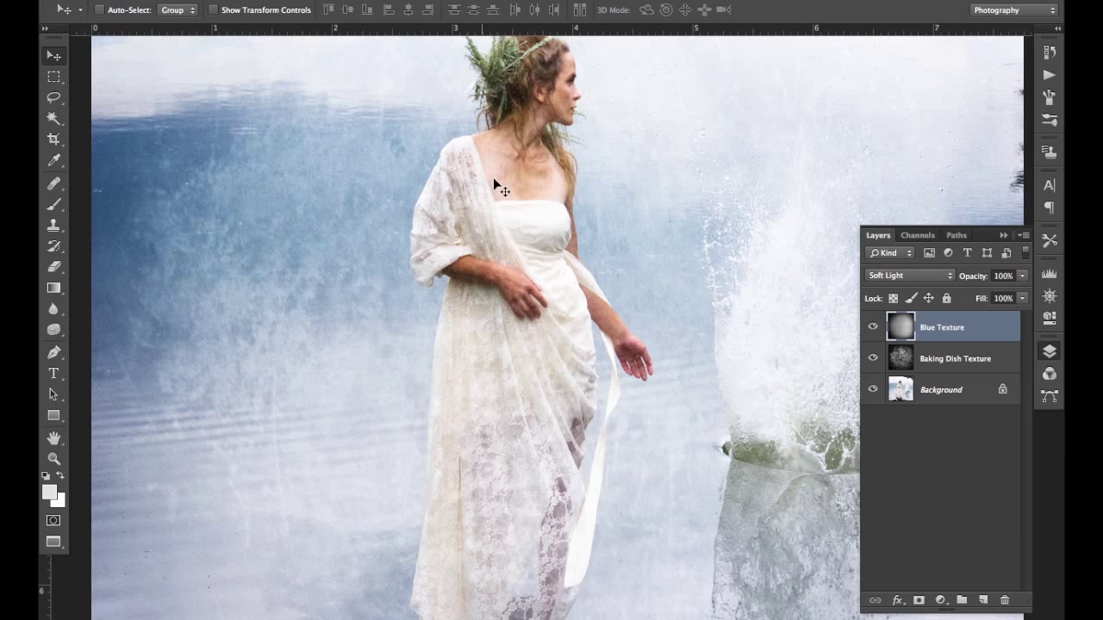
left_click(872, 325)
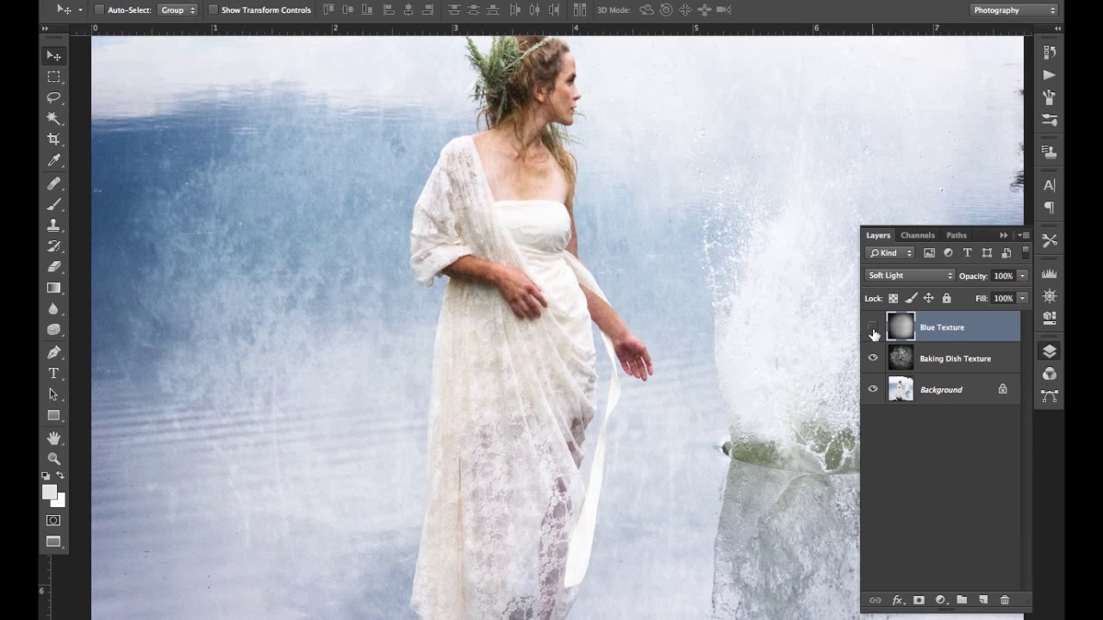
left_click(873, 326)
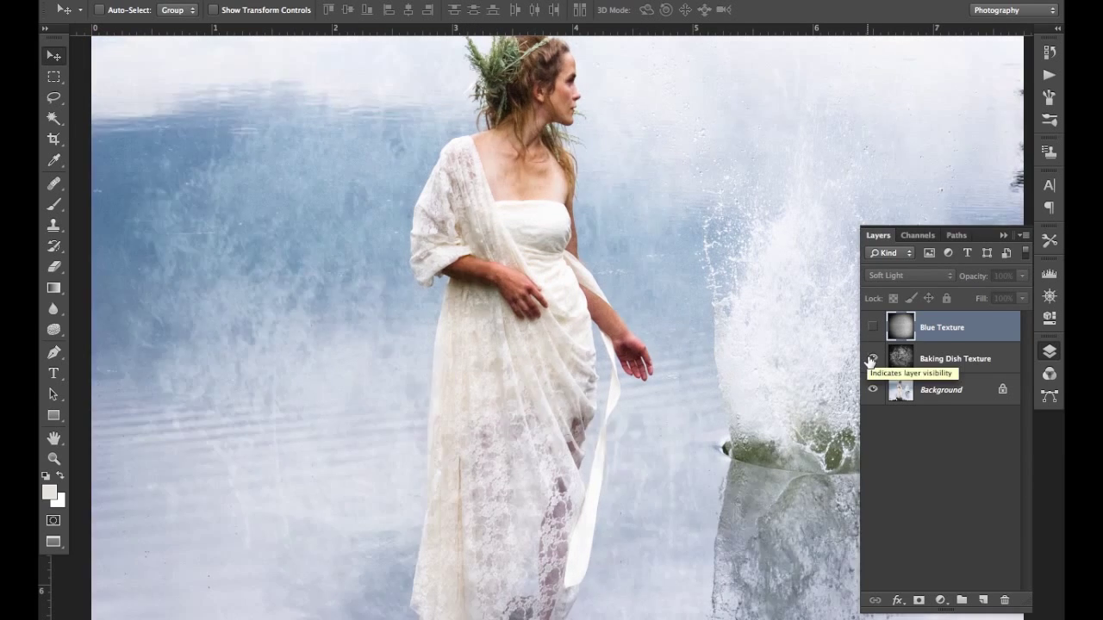
left_click(872, 326)
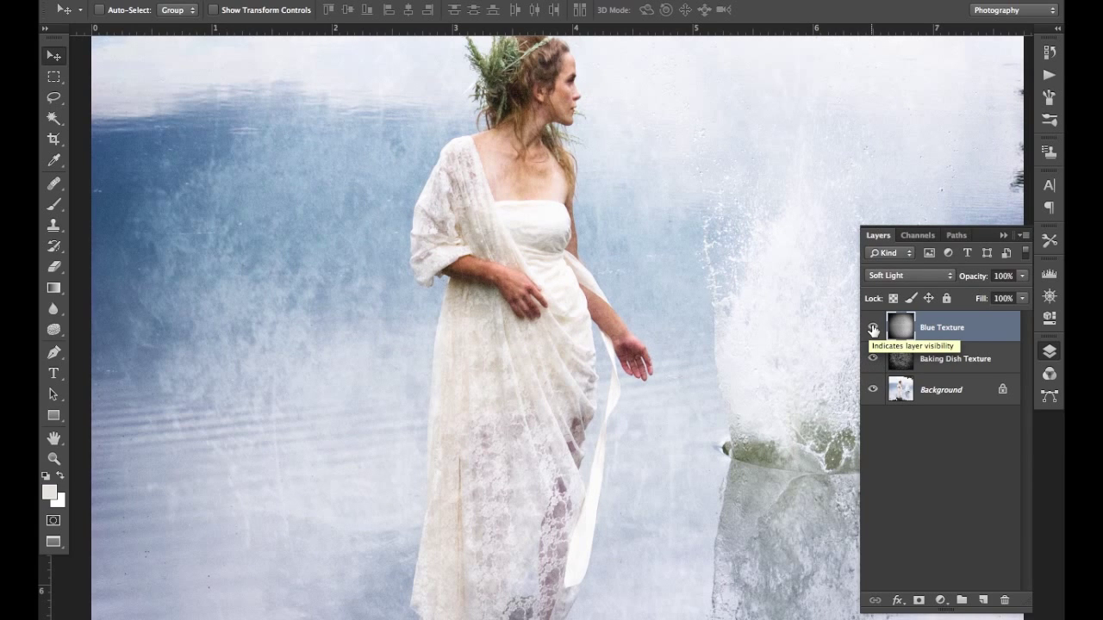
left_click(873, 329)
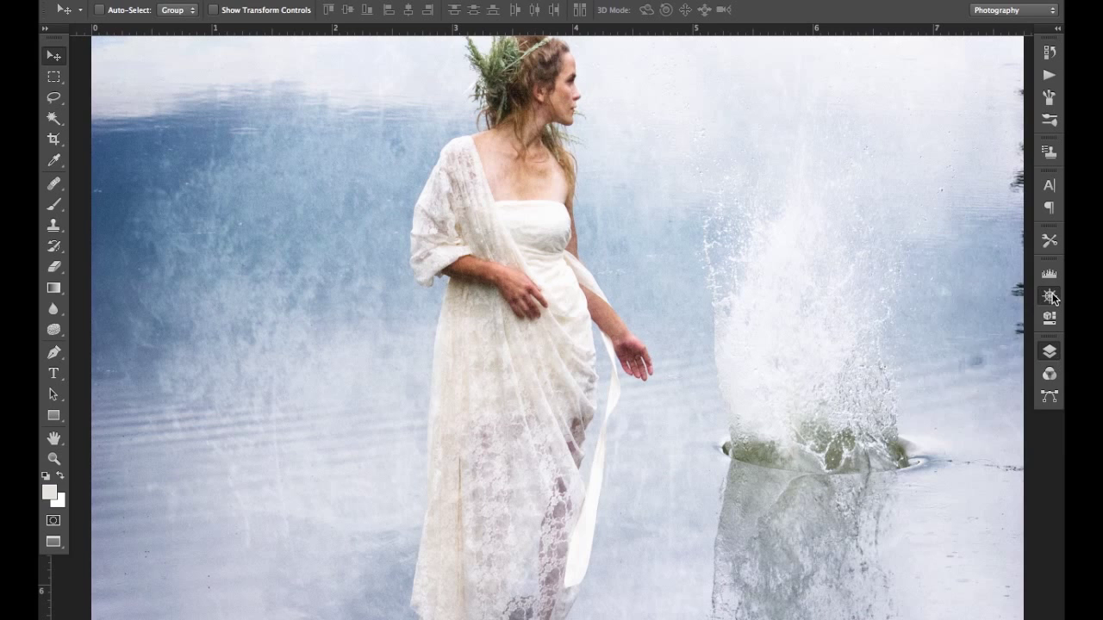
mouse_move(1047, 355)
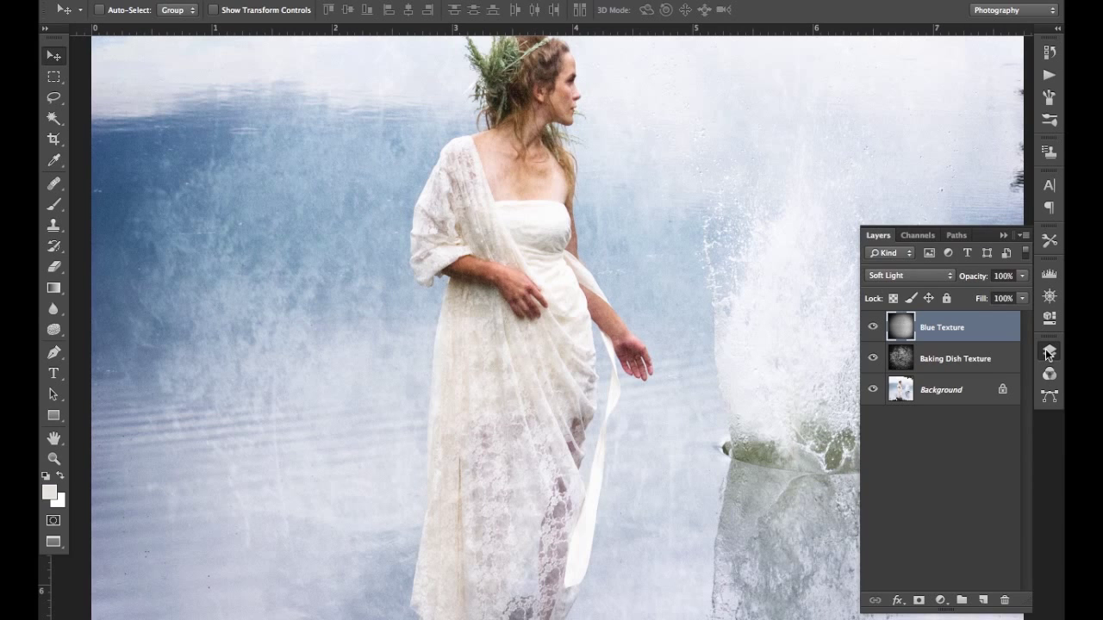
mouse_move(1049, 317)
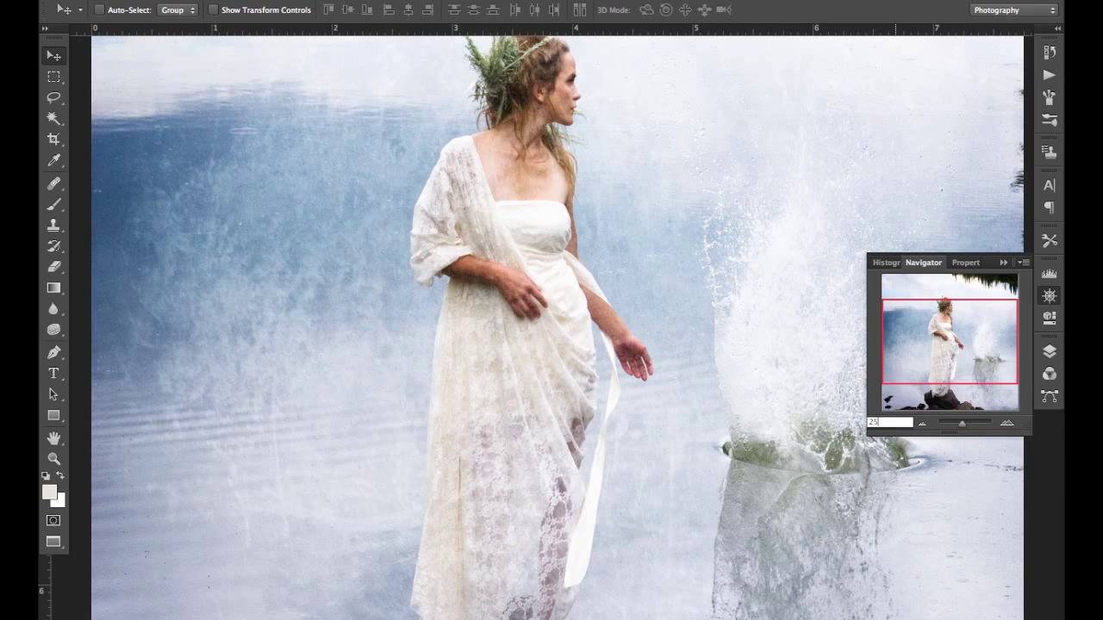
mouse_move(848, 448)
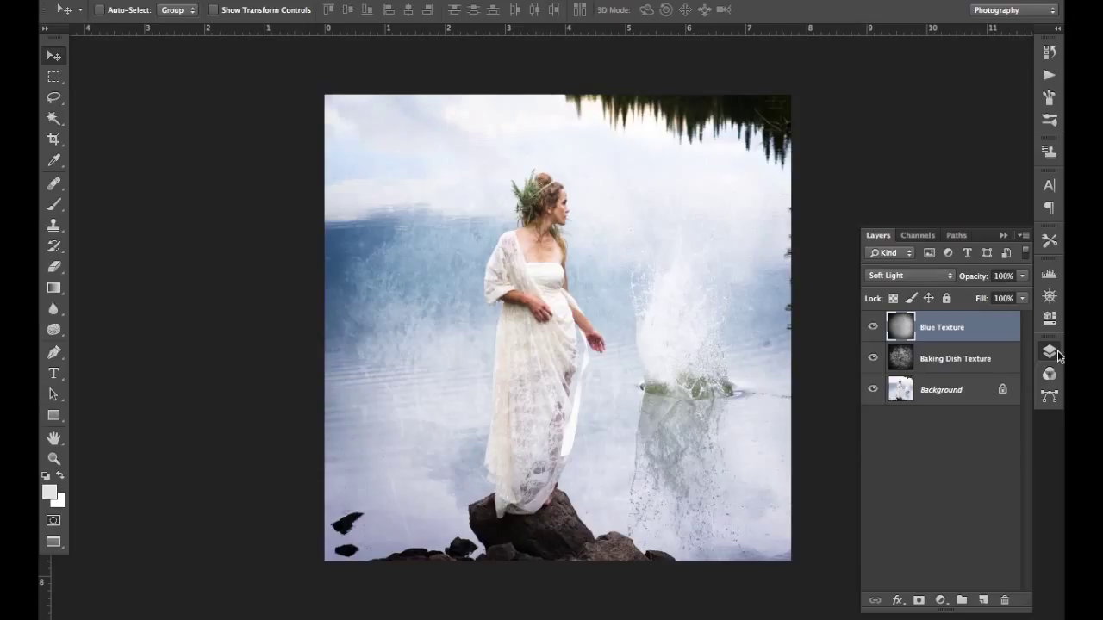
mouse_move(961, 490)
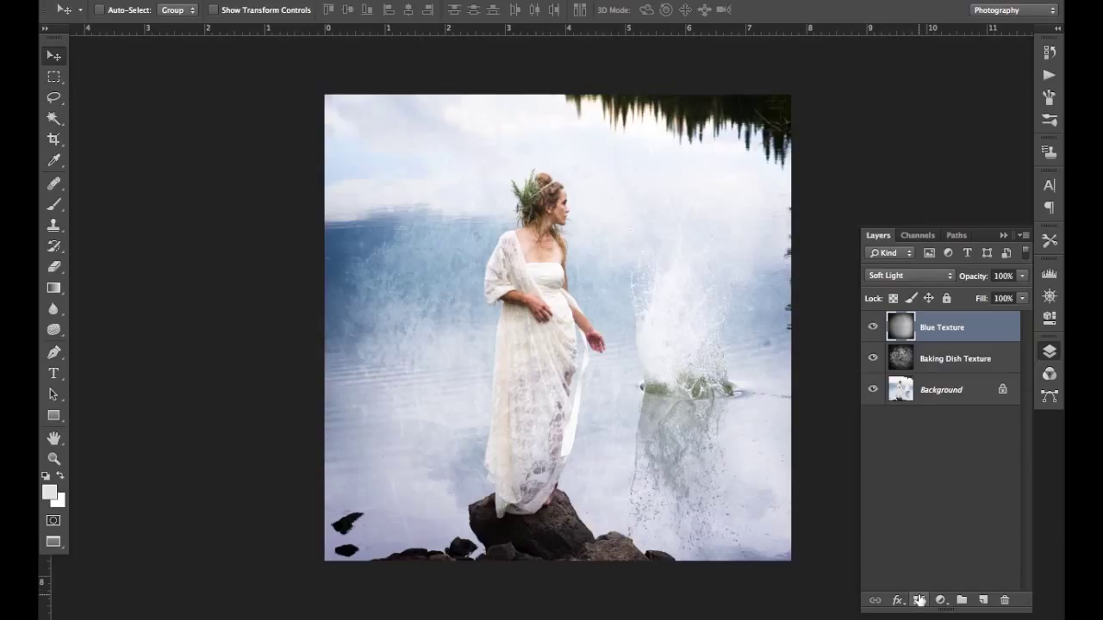
Add a layer mask to Blue Texture, pick the Brush, and select Baking Dish Texture.
left_click(919, 599)
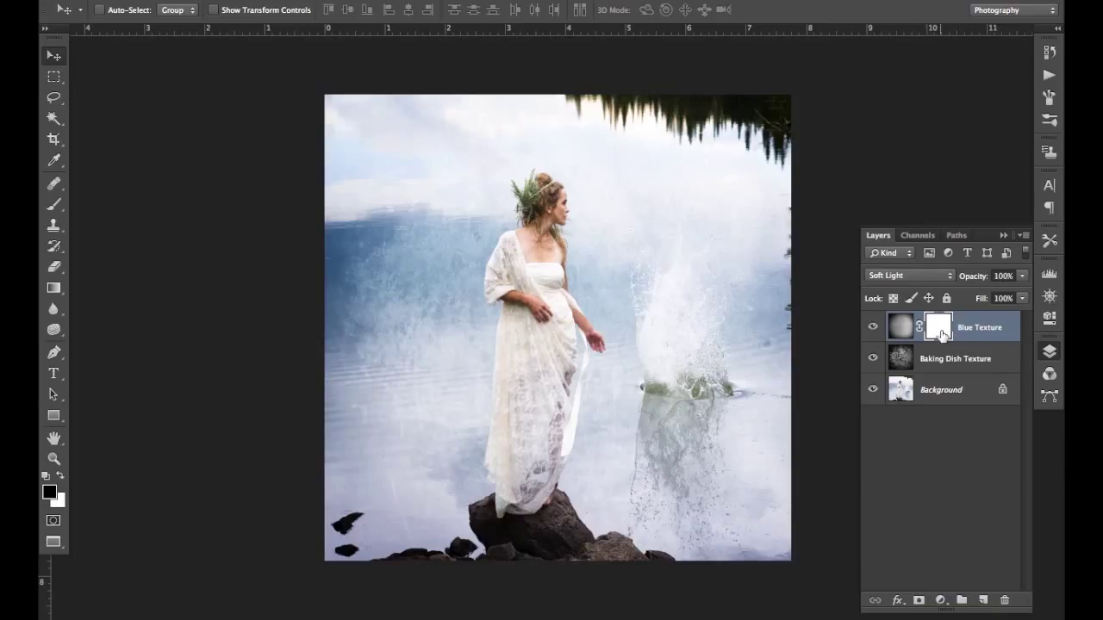
mouse_move(938, 326)
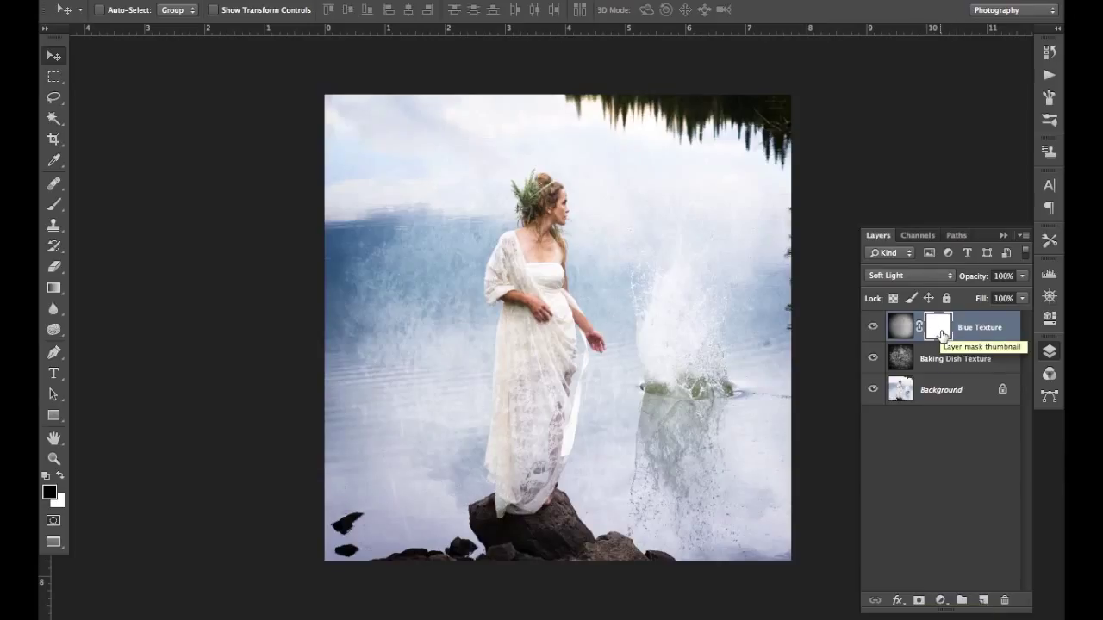
mouse_move(901, 325)
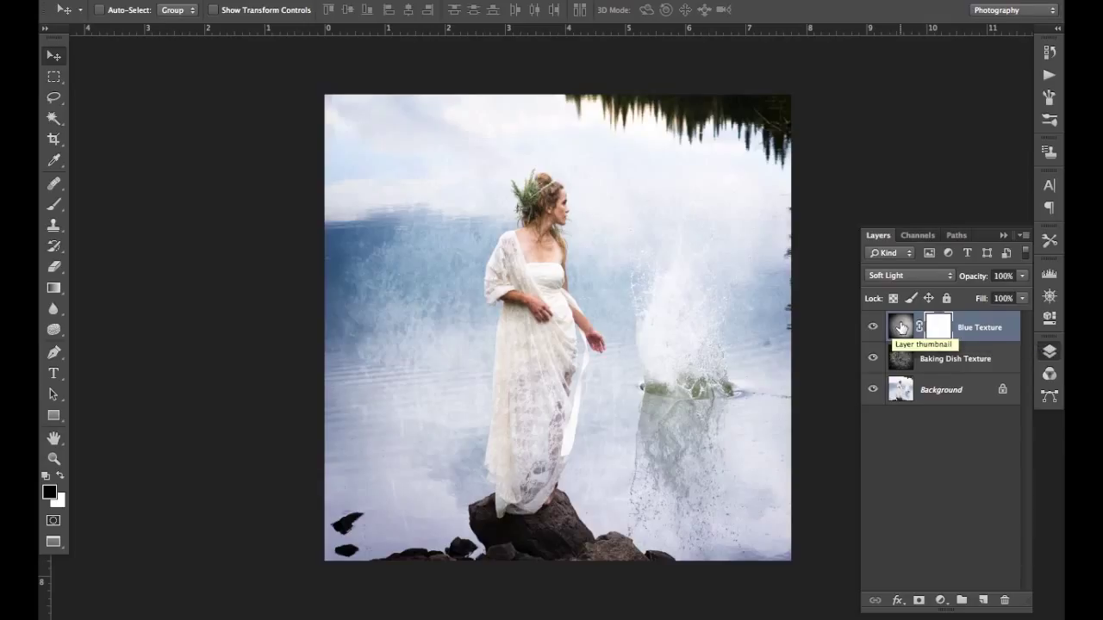
mouse_move(927, 389)
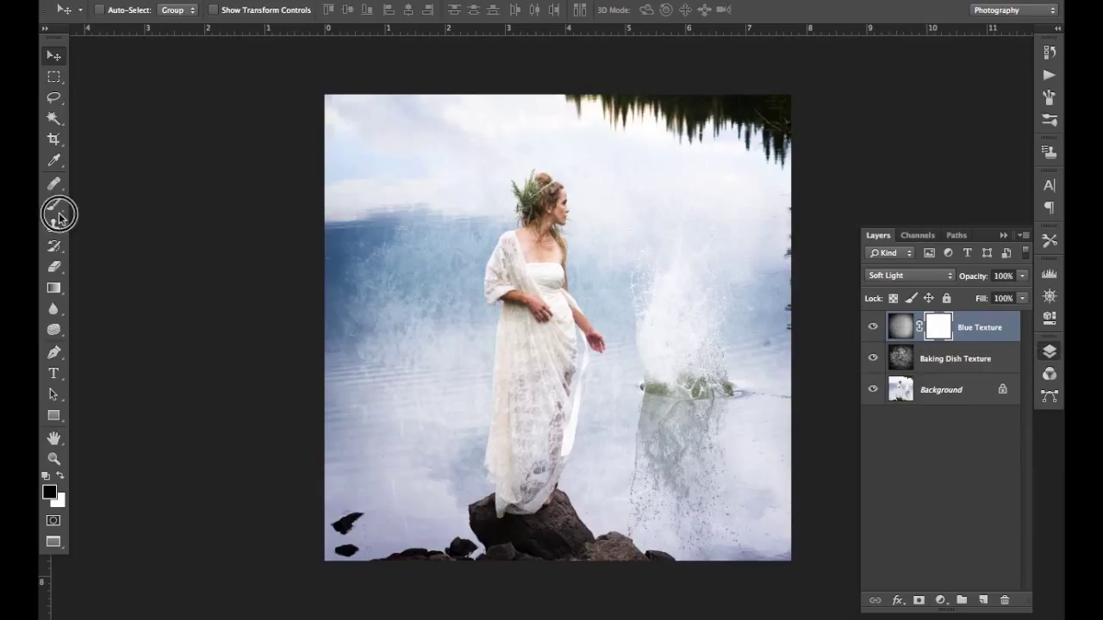
left_click(54, 183)
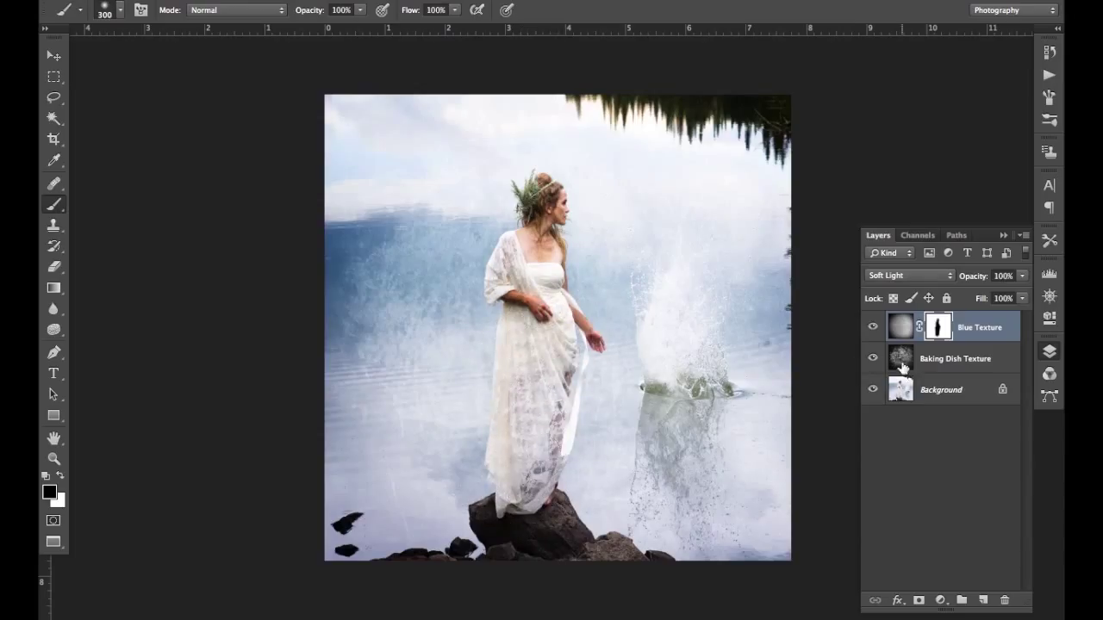
left_click(955, 358)
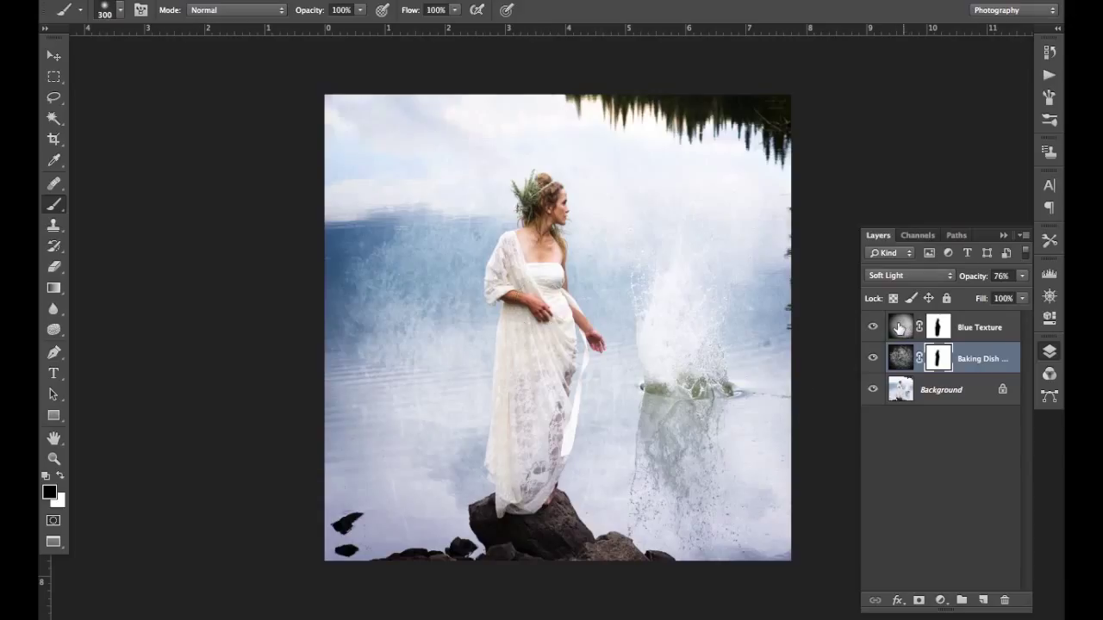
mouse_move(900, 326)
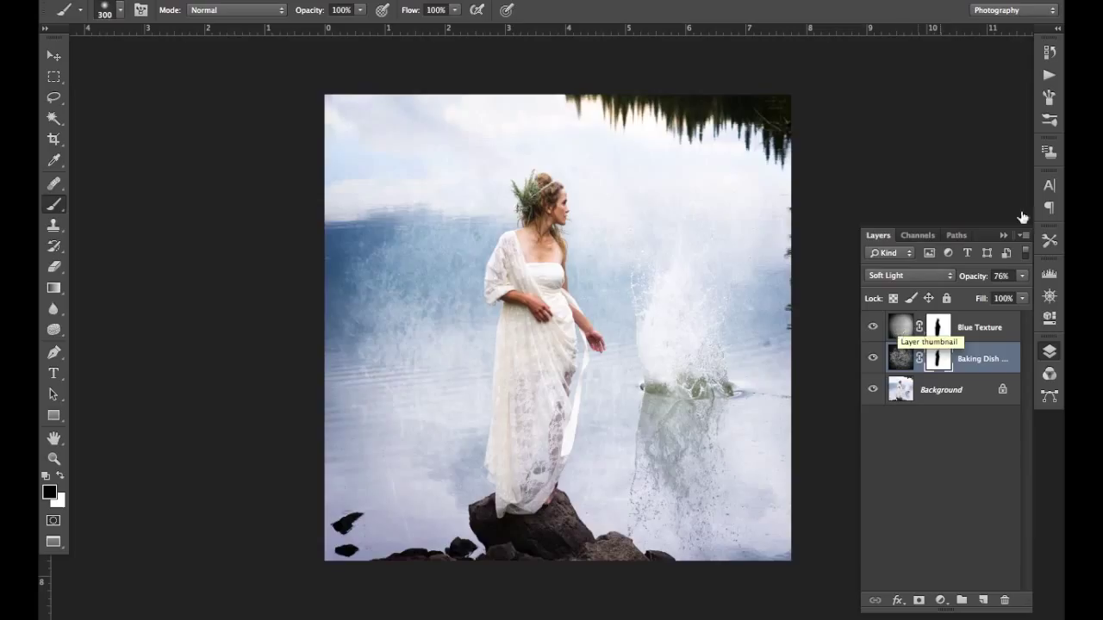
Revert to the Black & White history state, removing both texture layer masks.
left_click(886, 41)
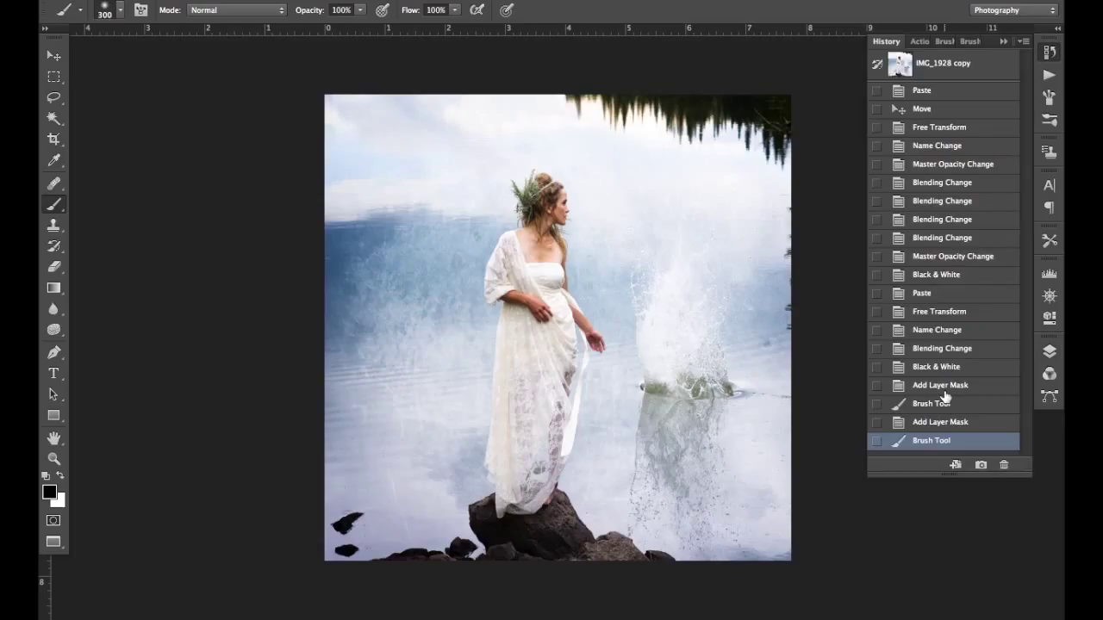
left_click(936, 366)
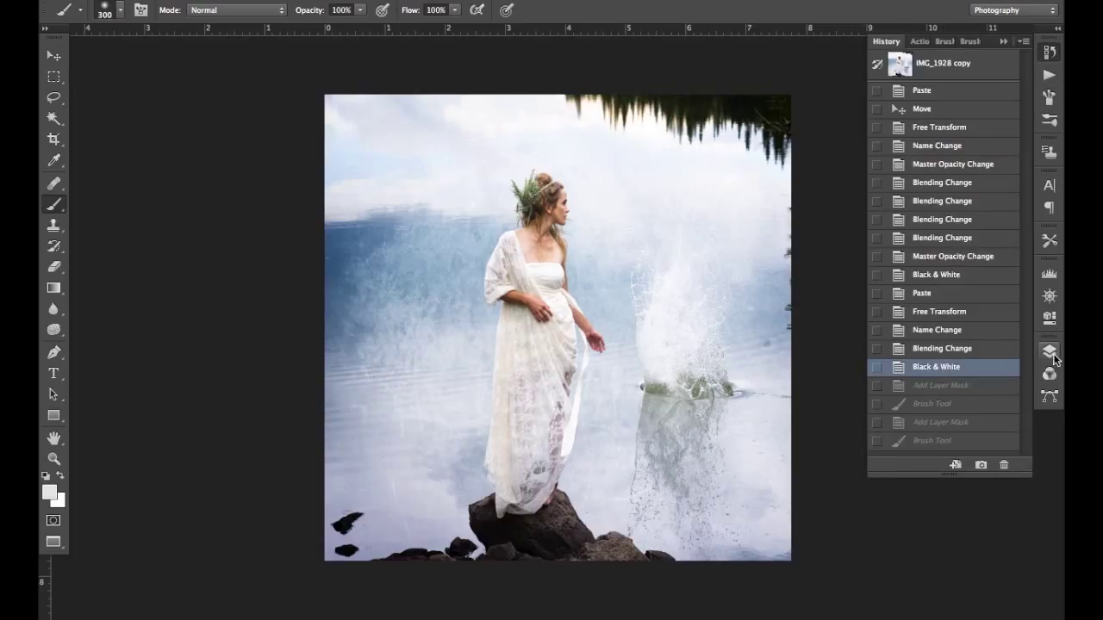
left_click(878, 234)
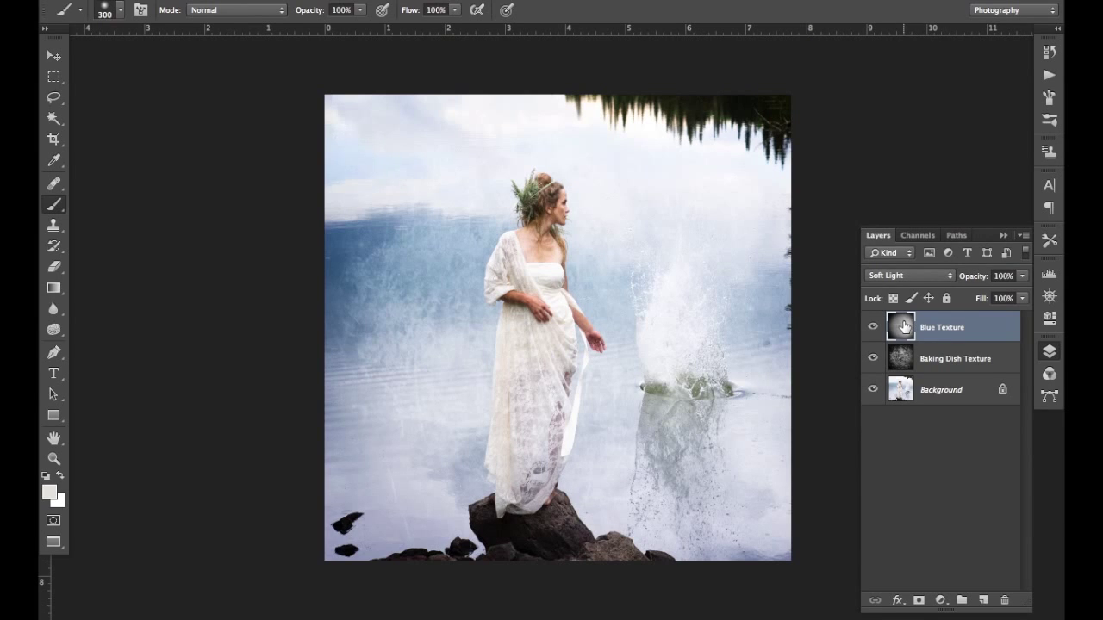
left_click(168, 5)
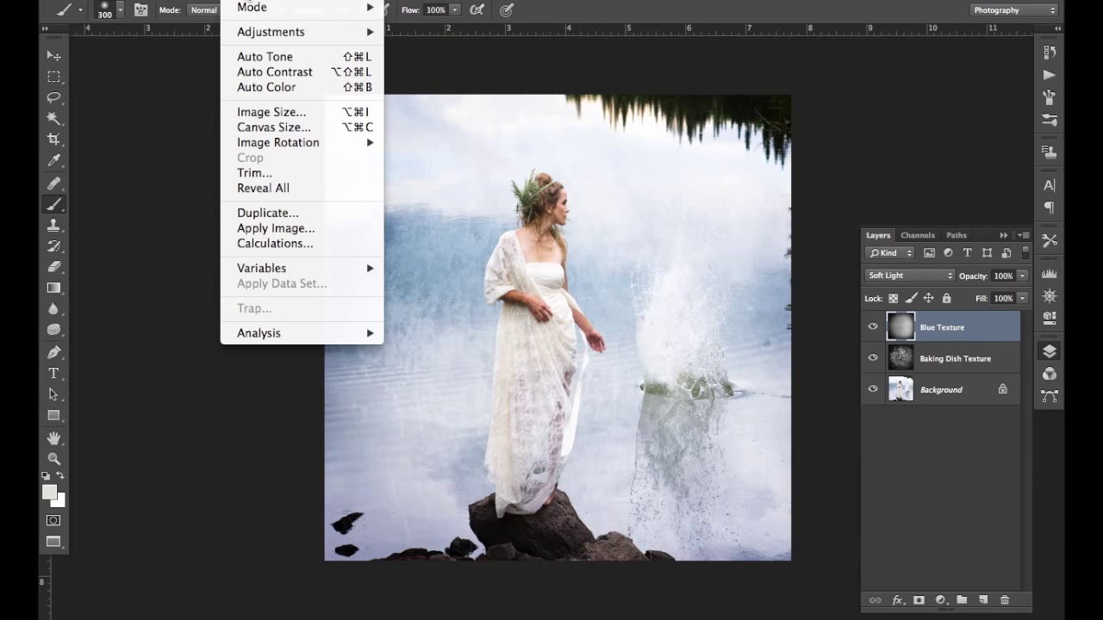
mouse_move(271, 32)
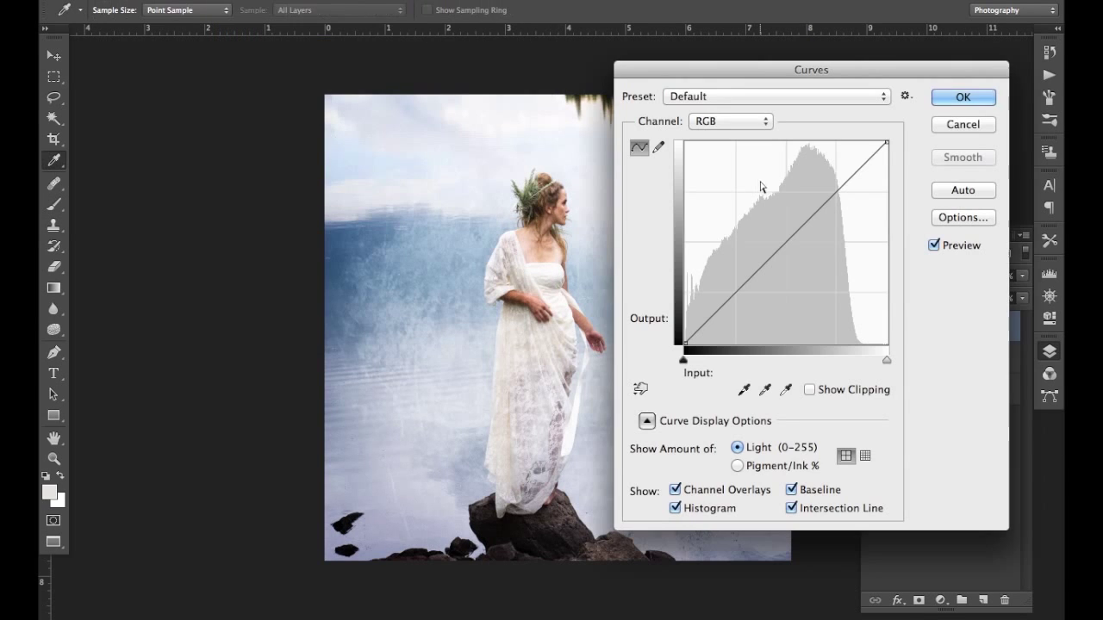
Brighten Blue Texture with a Curves point raised from input 175 to output 222.
left_click(829, 188)
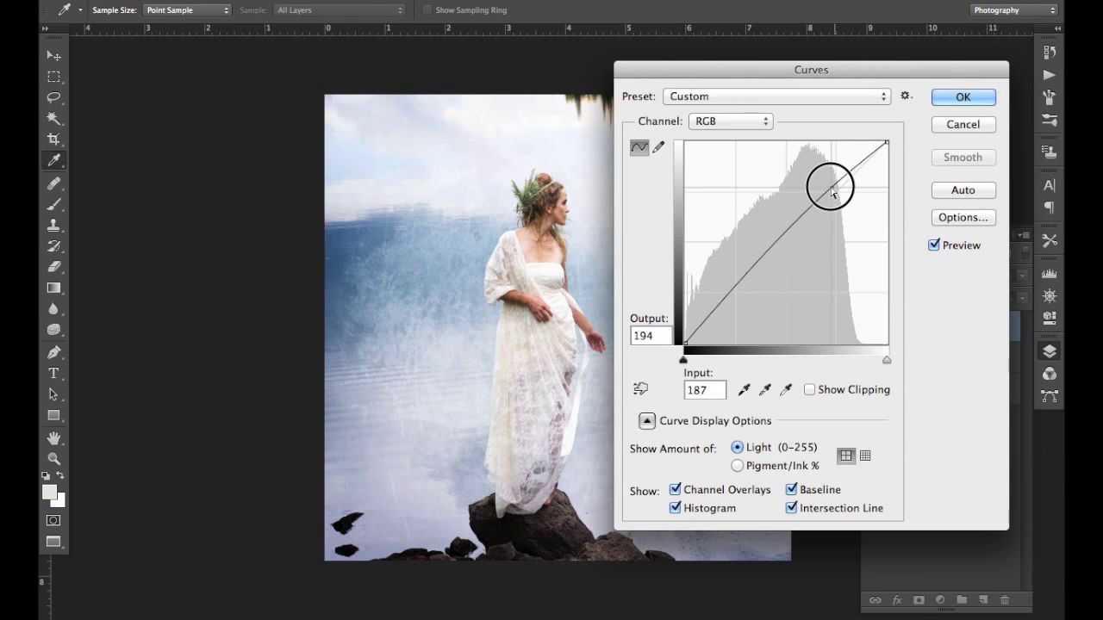
left_click_drag(830, 187, 823, 167)
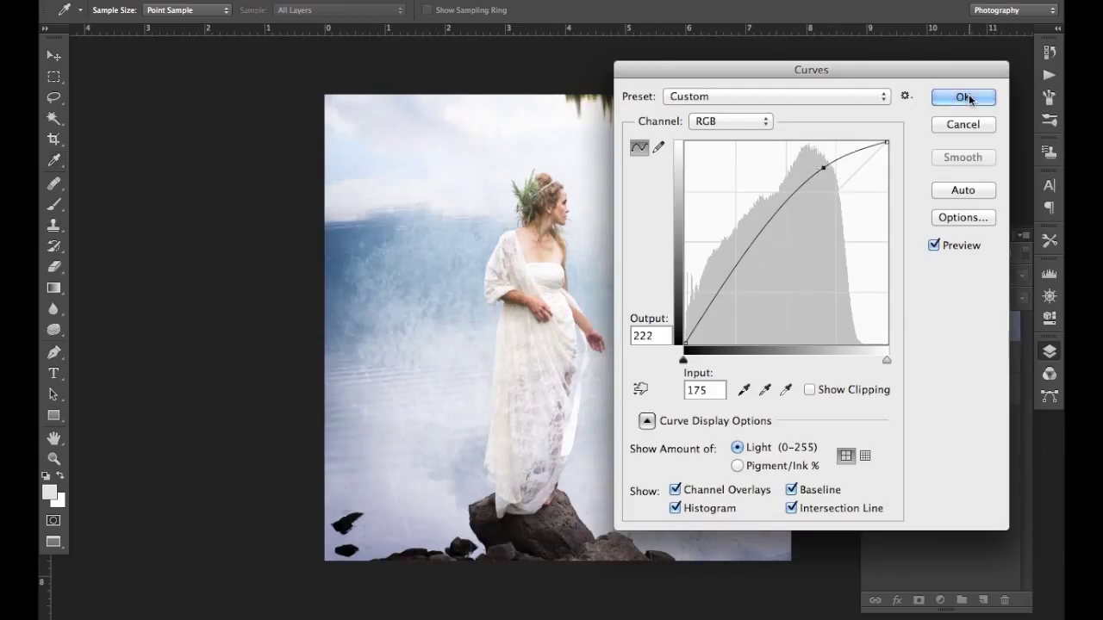
left_click(963, 96)
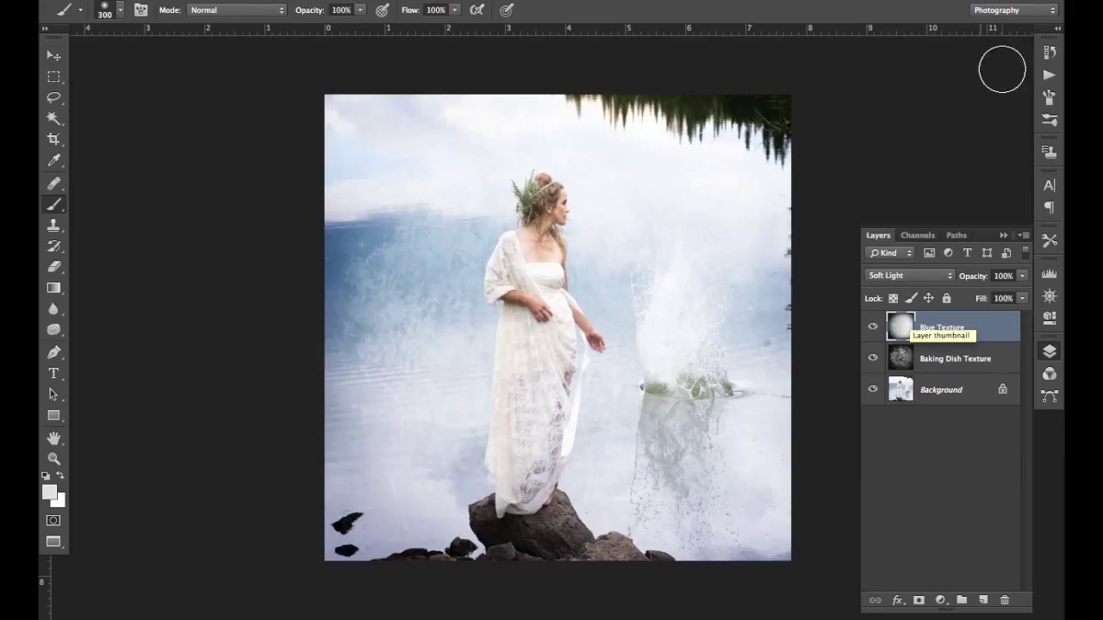
left_click(885, 41)
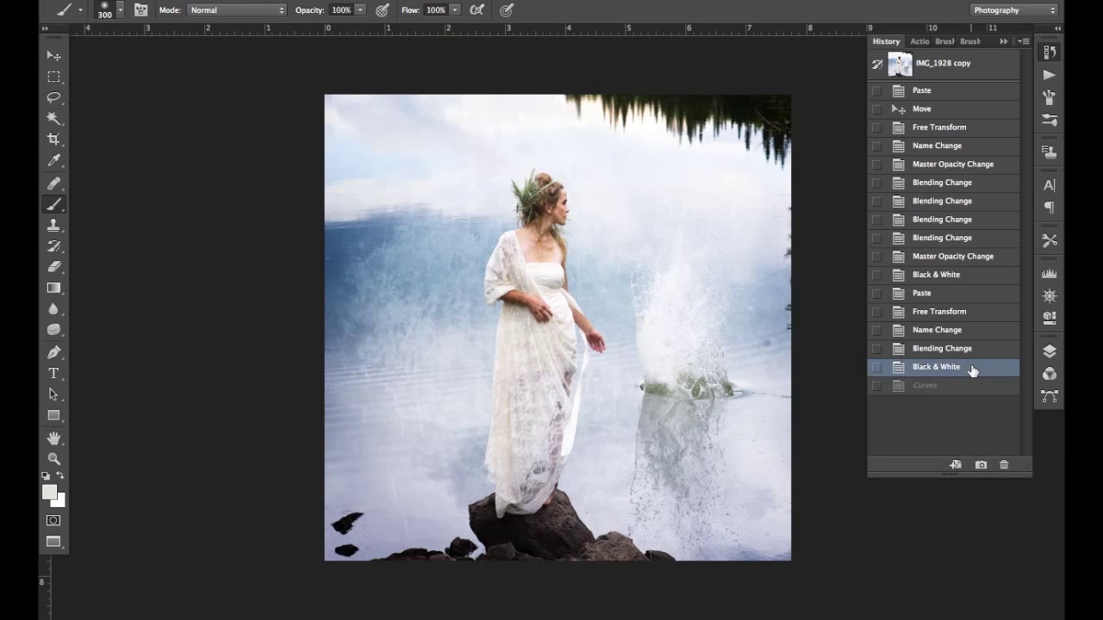
left_click(925, 386)
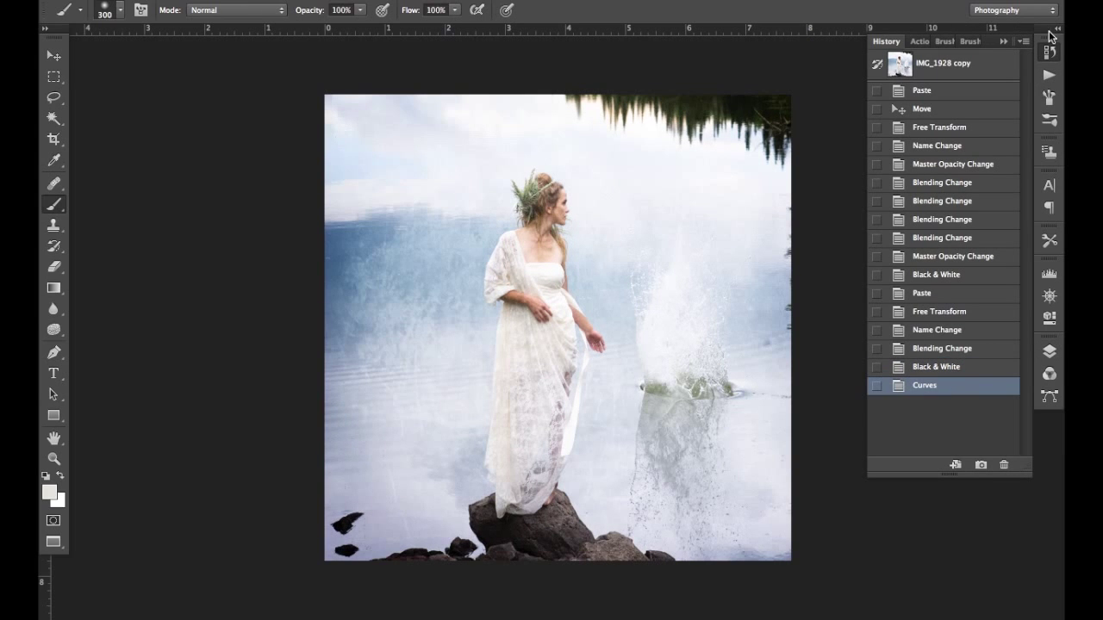
left_click(877, 234)
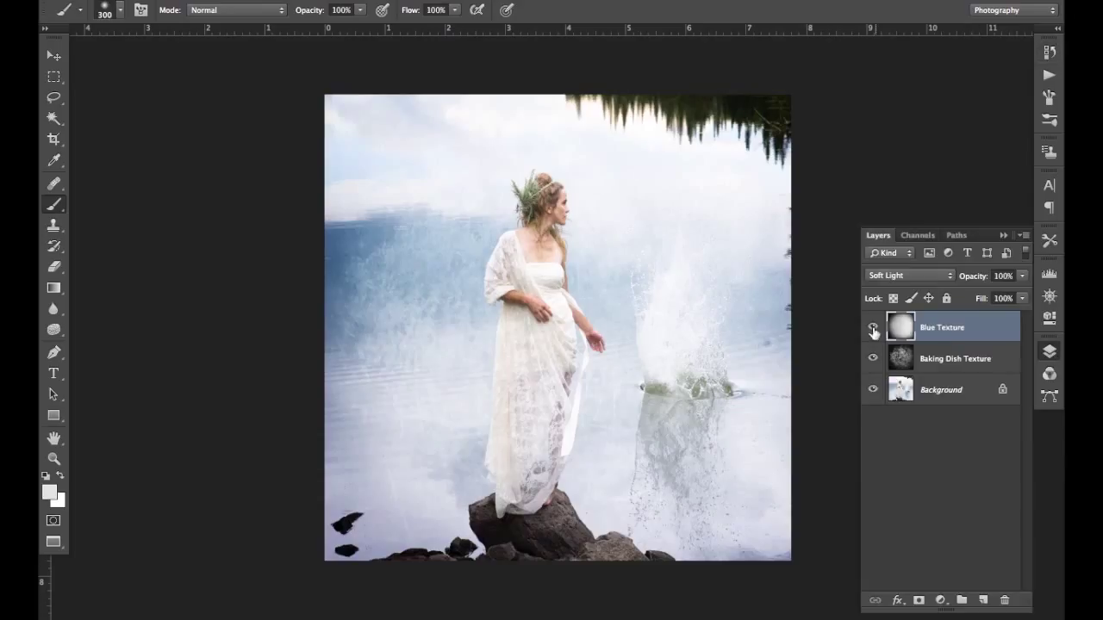
left_click(873, 326)
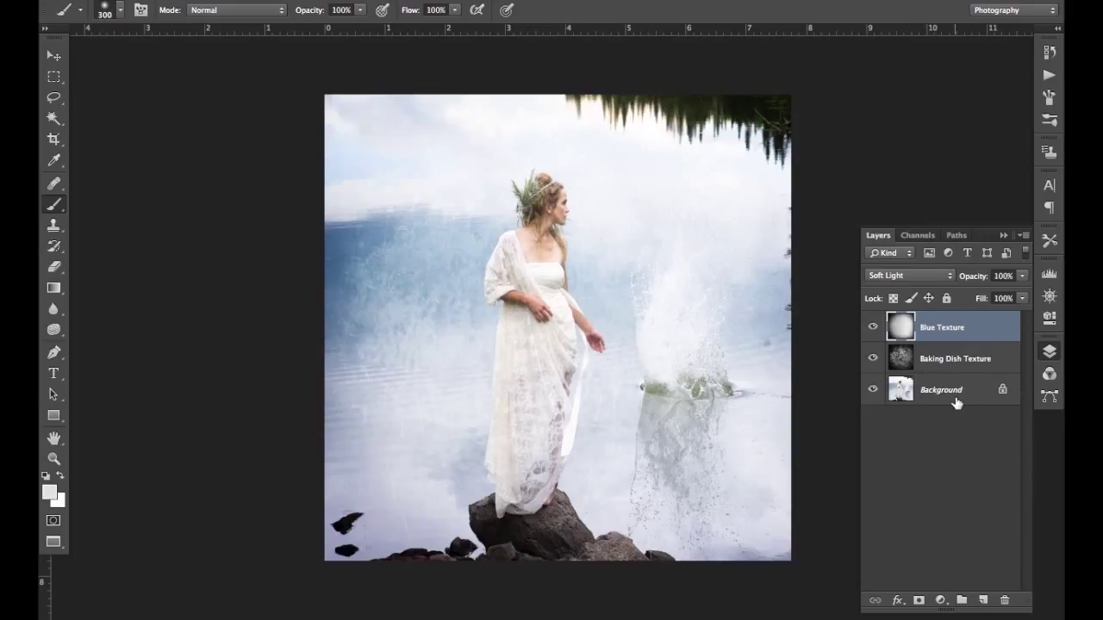
mouse_move(948, 427)
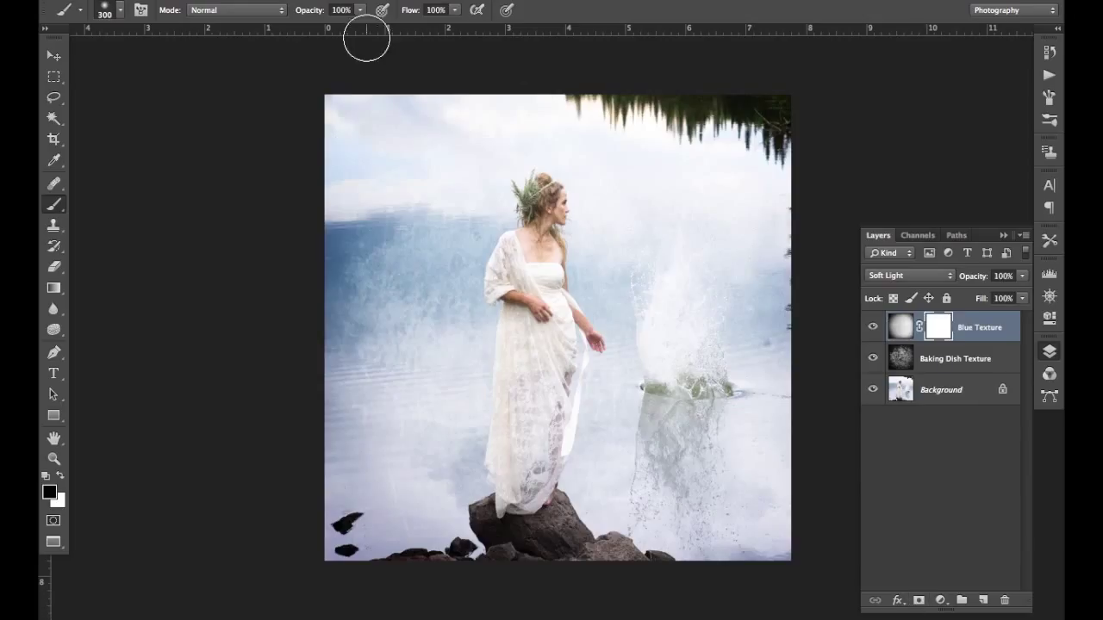
mouse_move(534, 246)
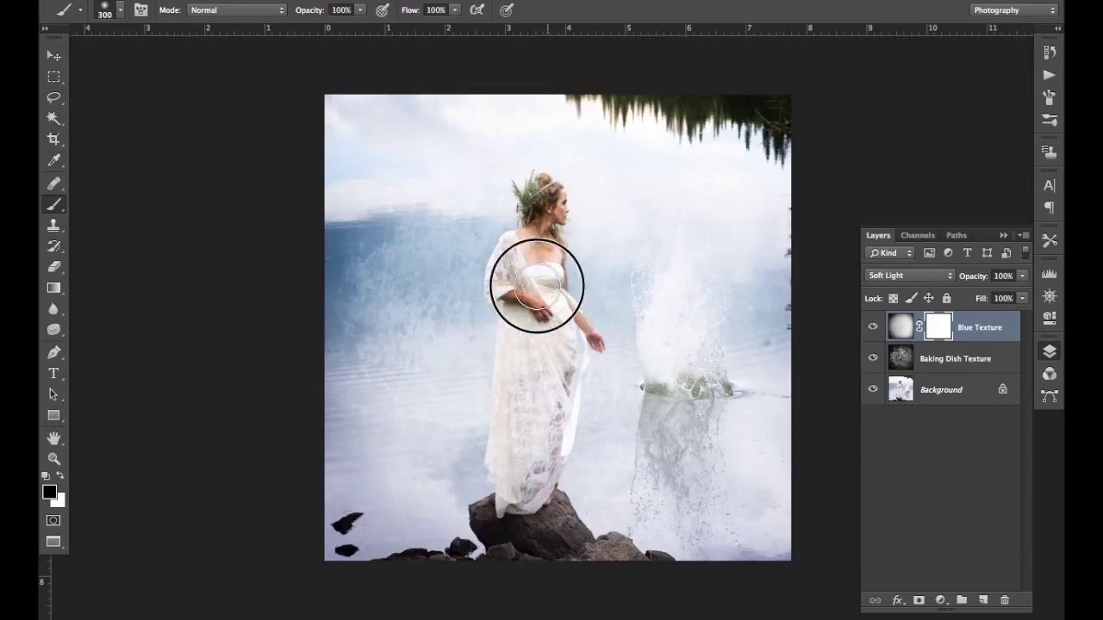
Paint black on the Blue Texture mask over the woman's torso, shoulder and arm.
left_click_drag(536, 286, 543, 382)
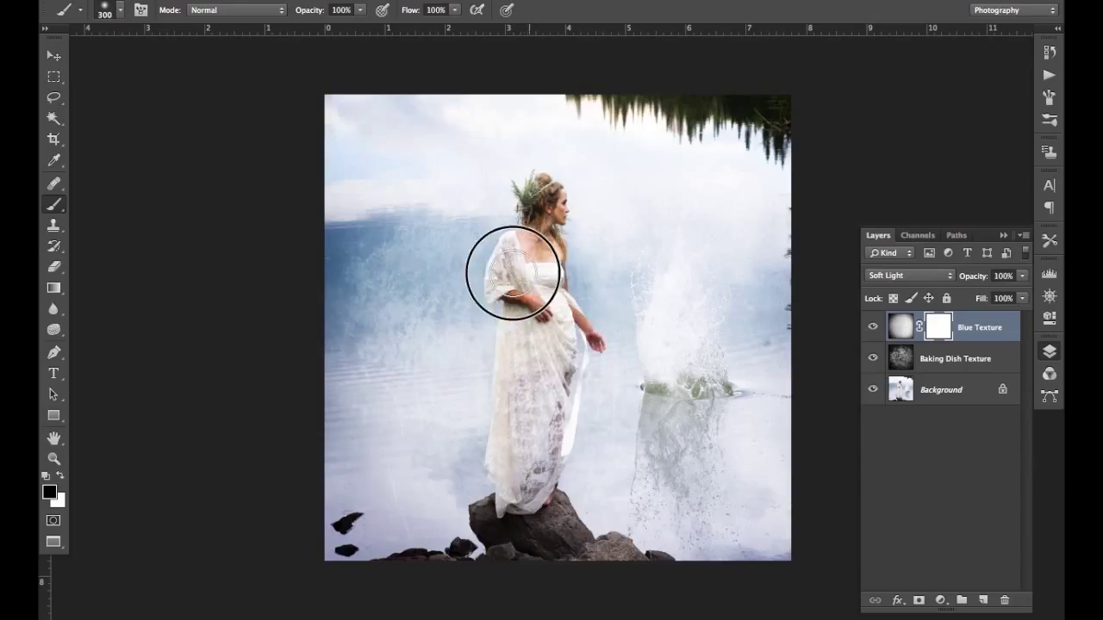
left_click_drag(513, 274, 539, 207)
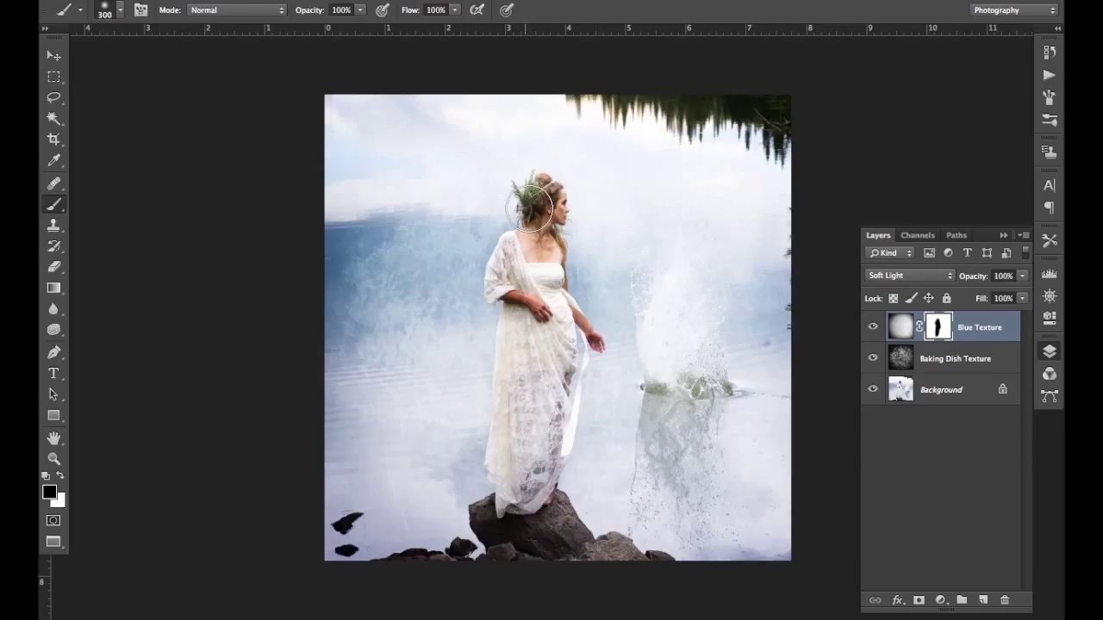
mouse_move(507, 209)
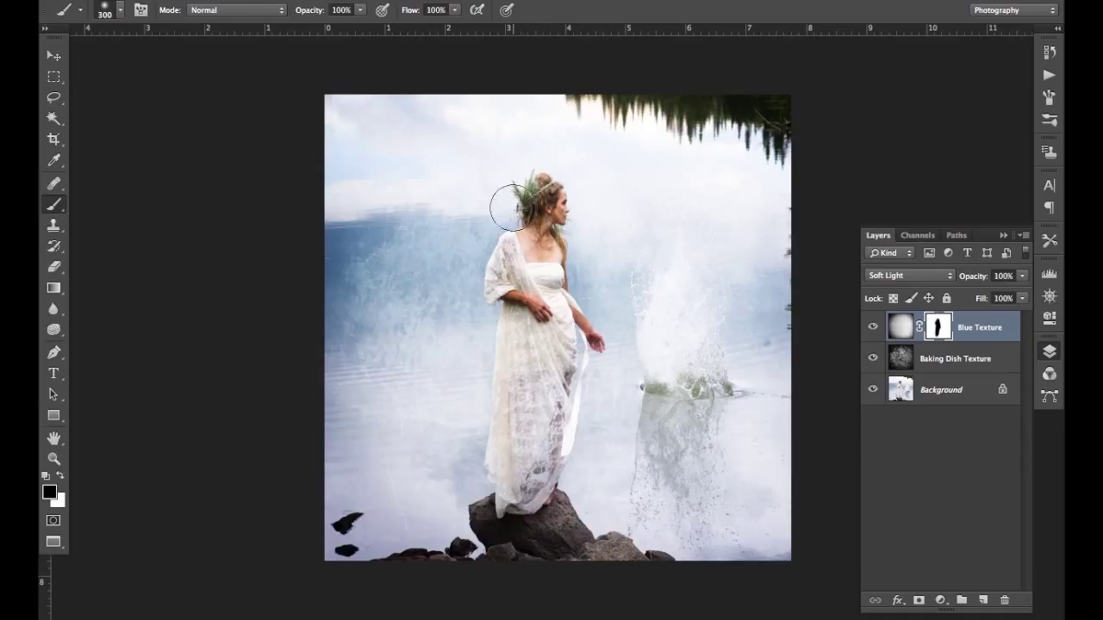
mouse_move(509, 237)
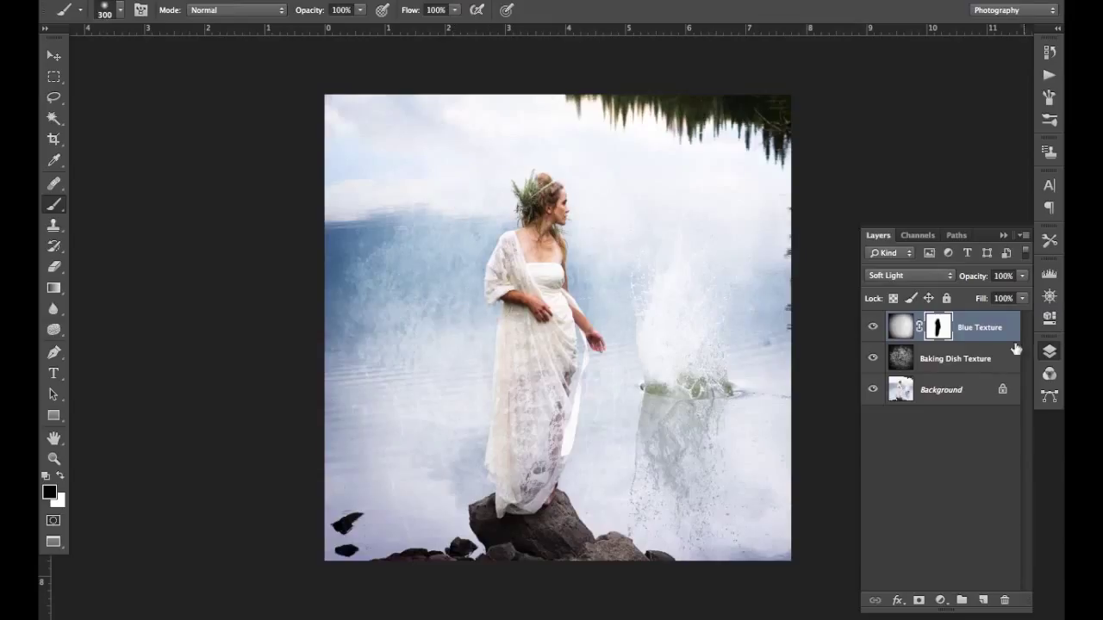
mouse_move(939, 332)
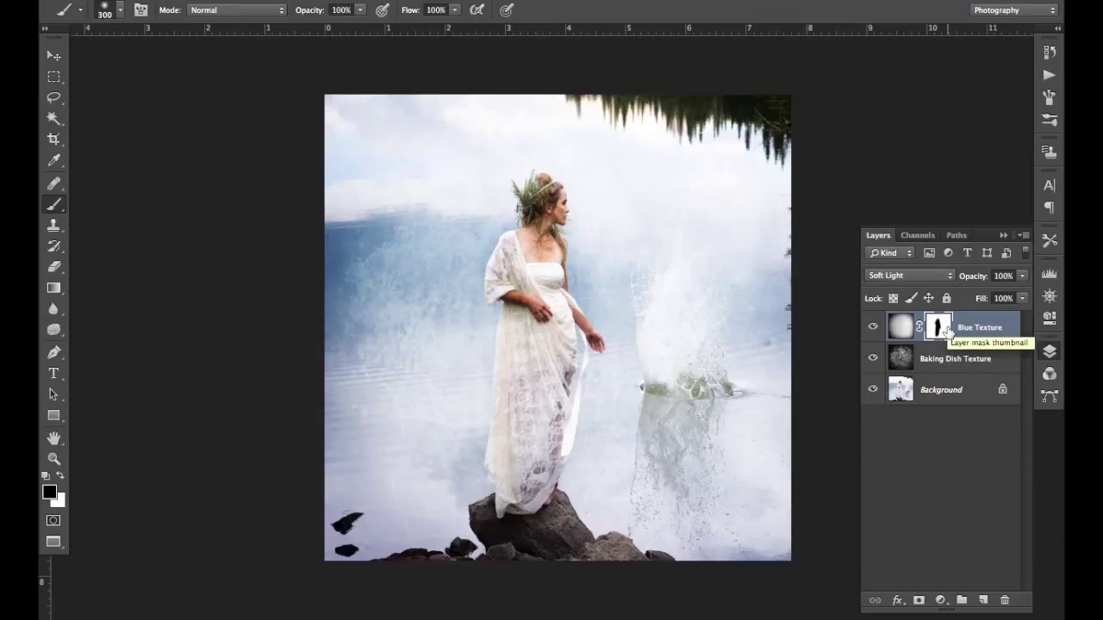
Step history back to Curves, undoing the Blue Texture mask and its brushwork.
left_click(885, 42)
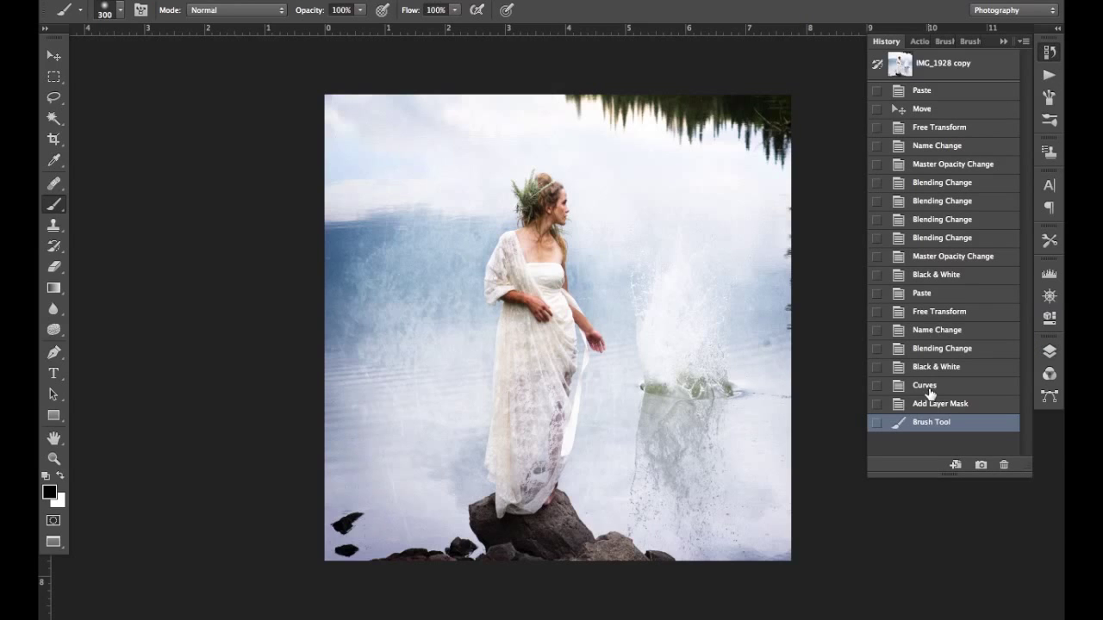
left_click(924, 385)
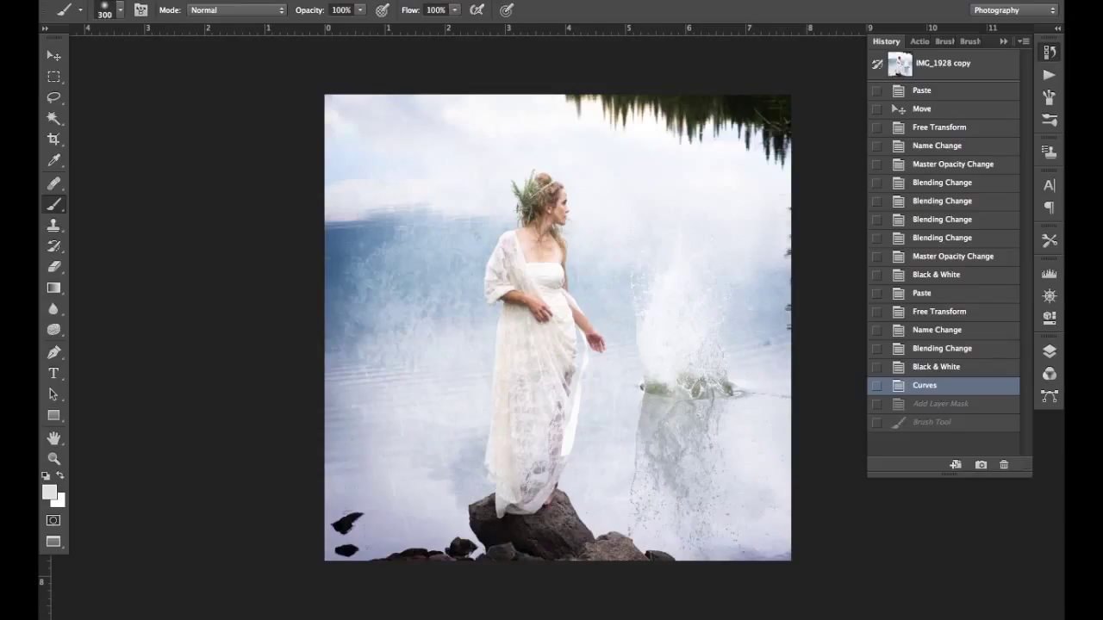
mouse_move(463, 319)
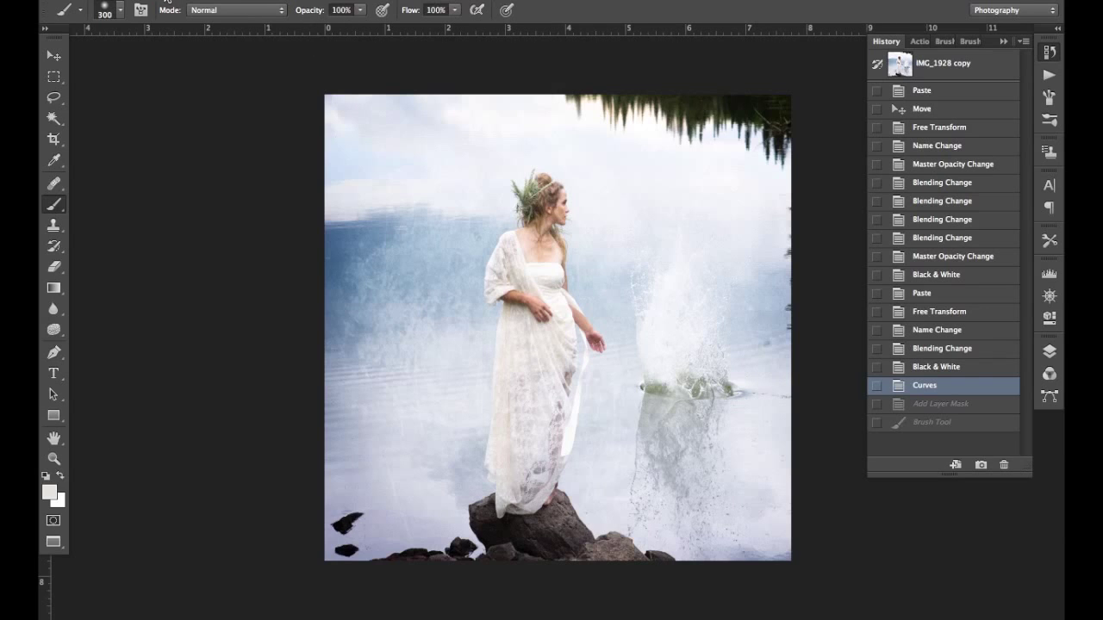
left_click(142, 5)
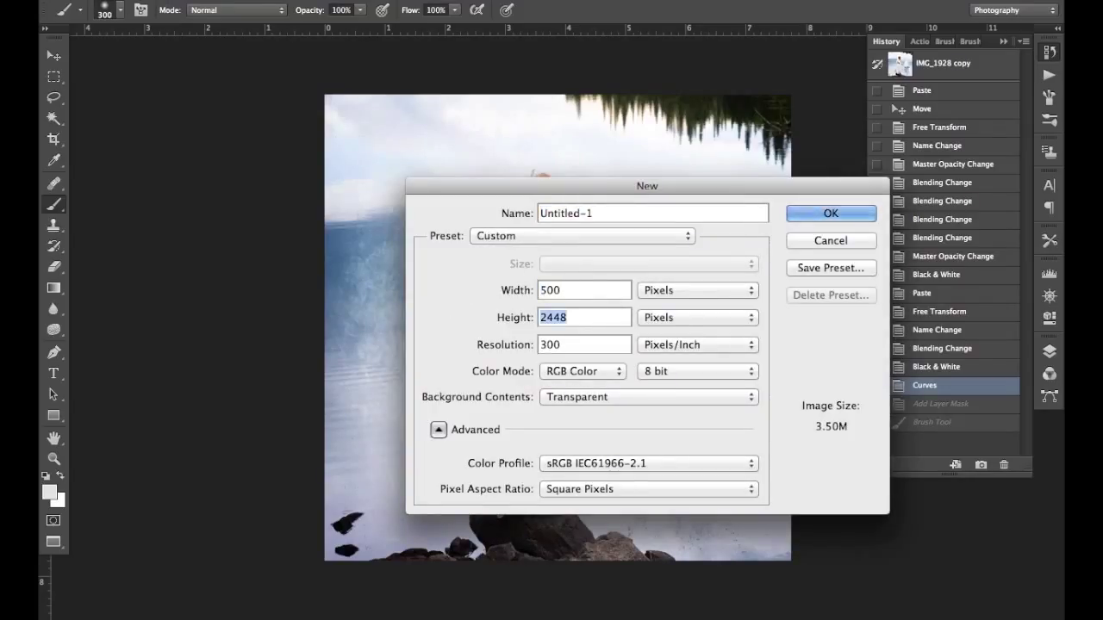
Create a 500×500 px document with a Soft Light layer filled with 50% gray.
type("500")
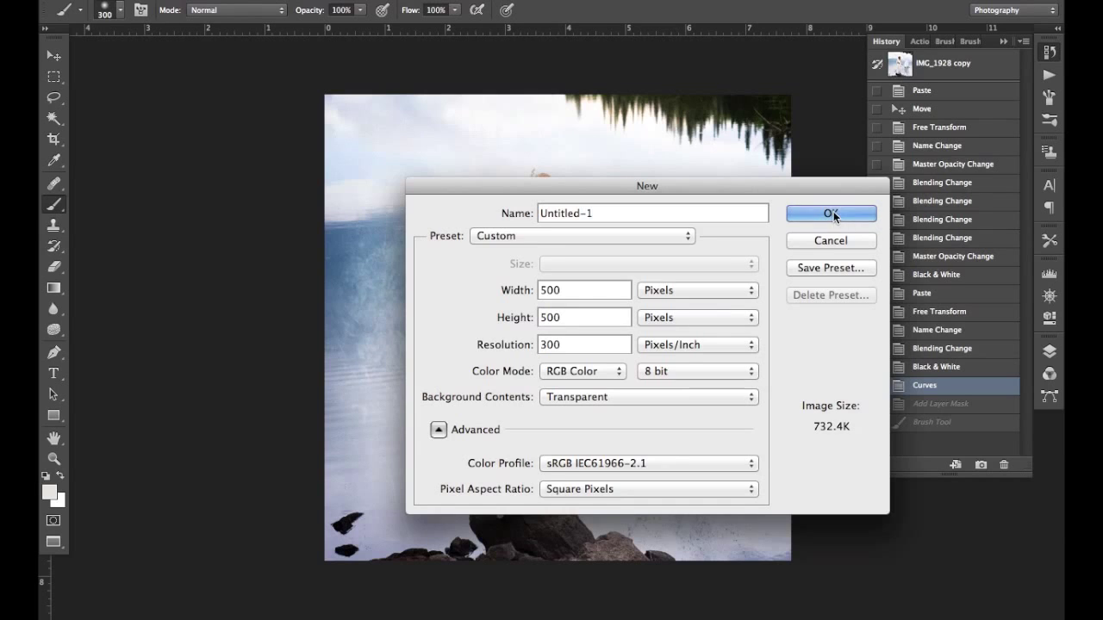
left_click(829, 213)
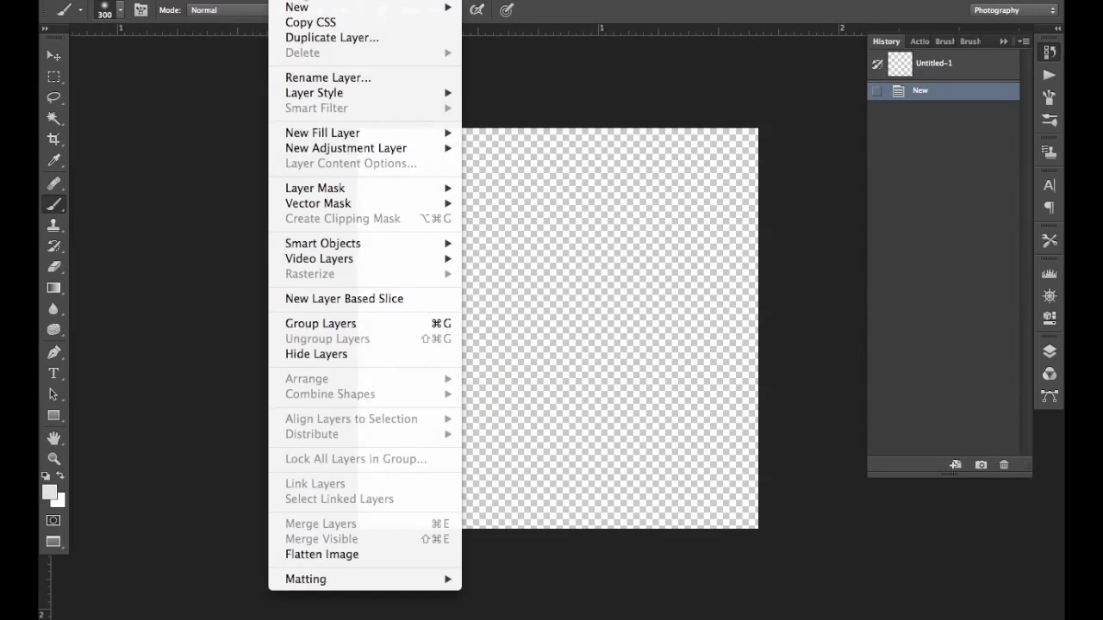
mouse_move(322, 133)
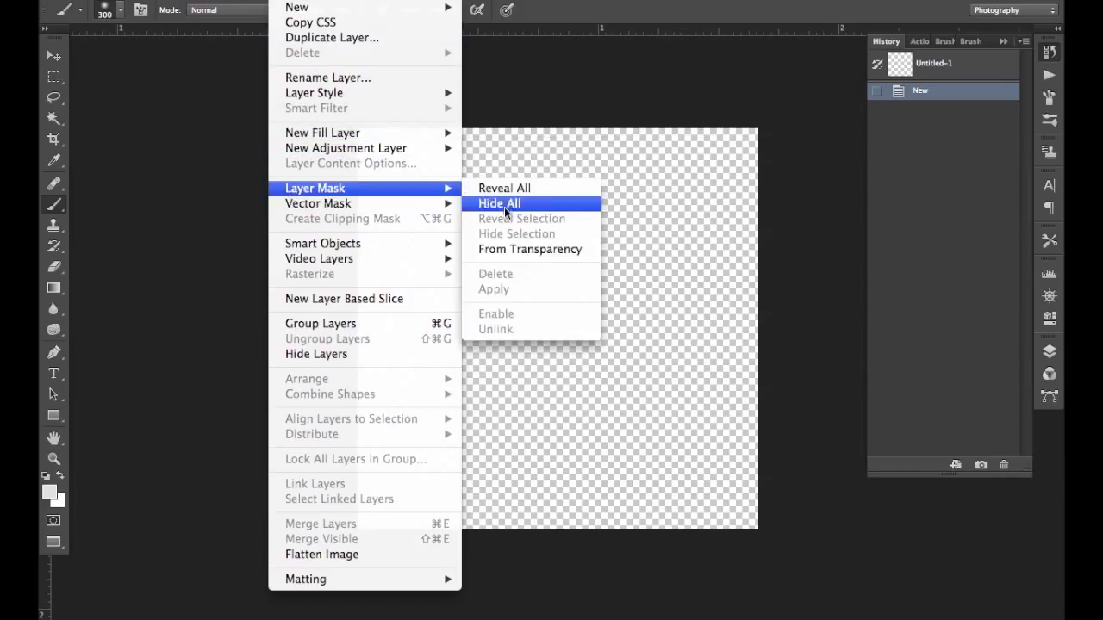
mouse_move(346, 148)
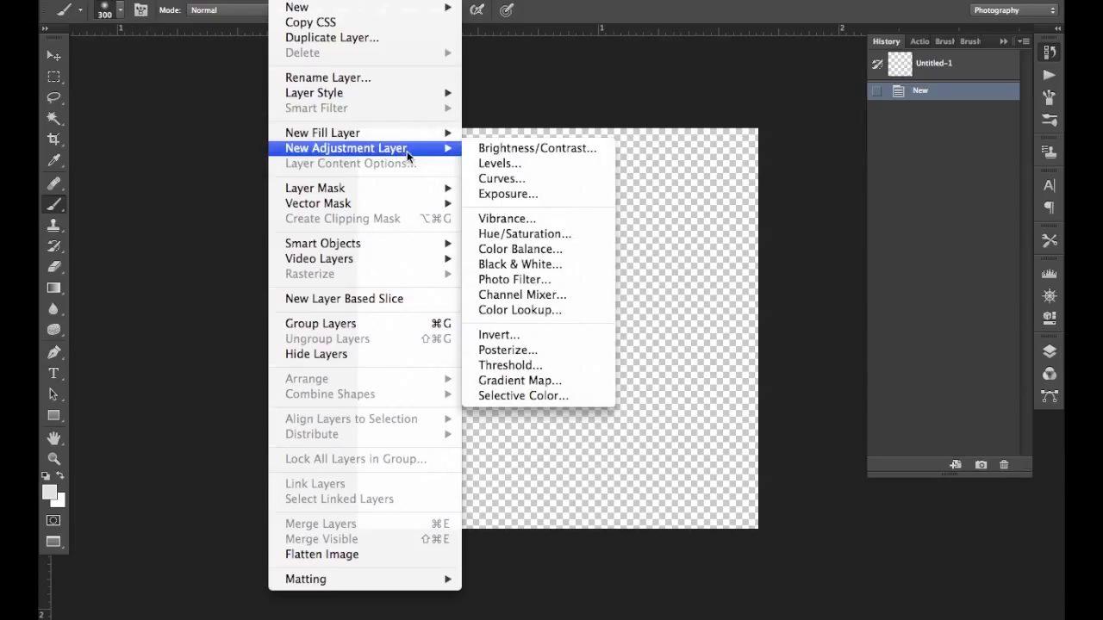
left_click(296, 6)
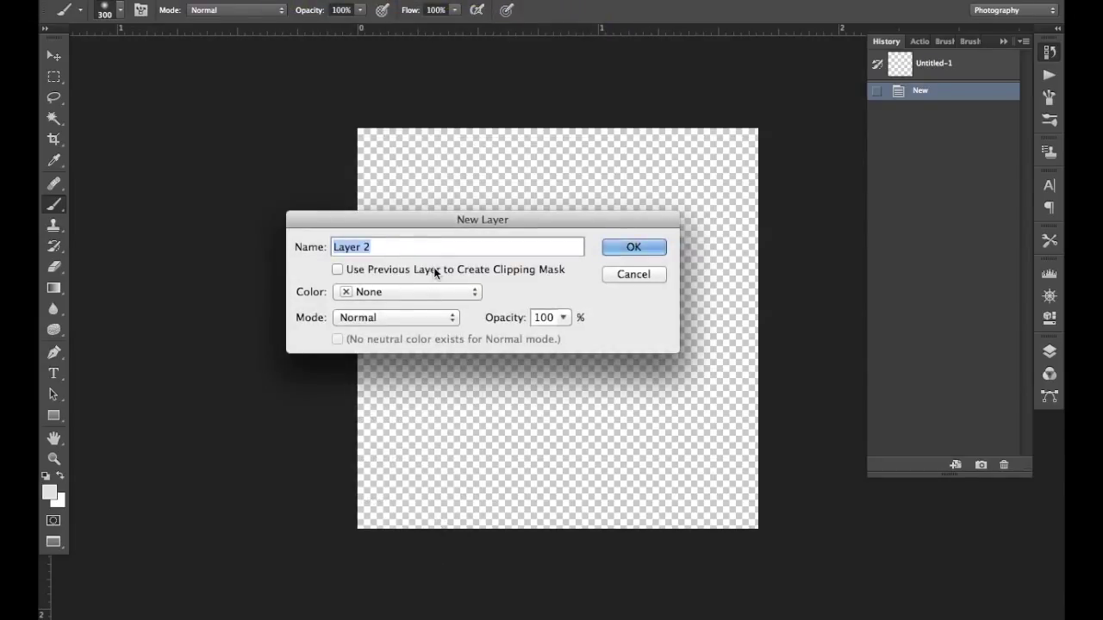
left_click(396, 317)
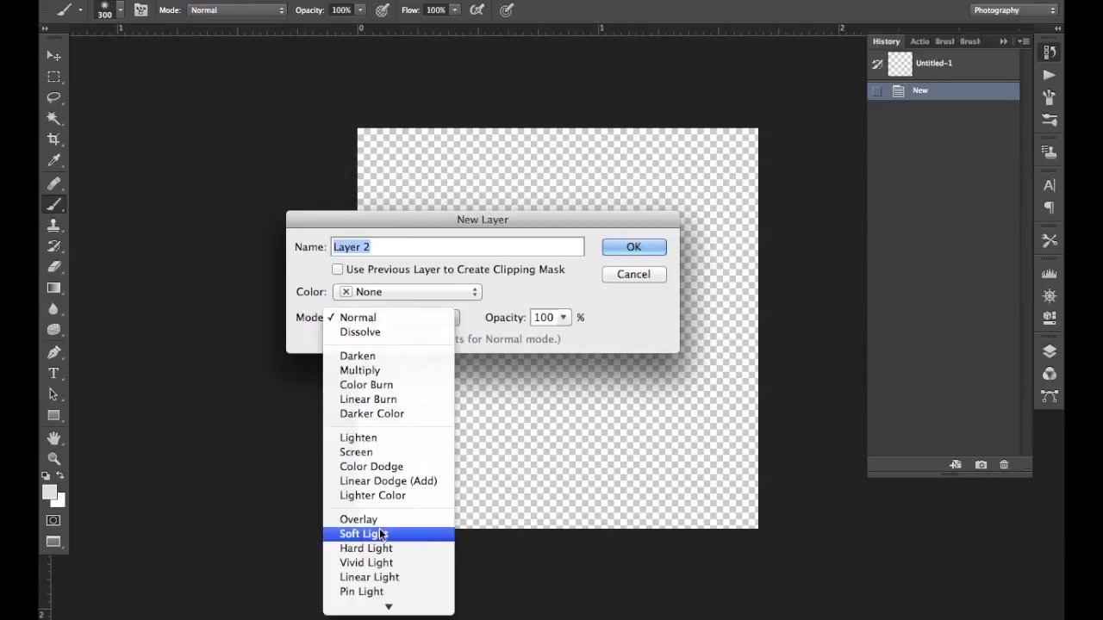
left_click(363, 534)
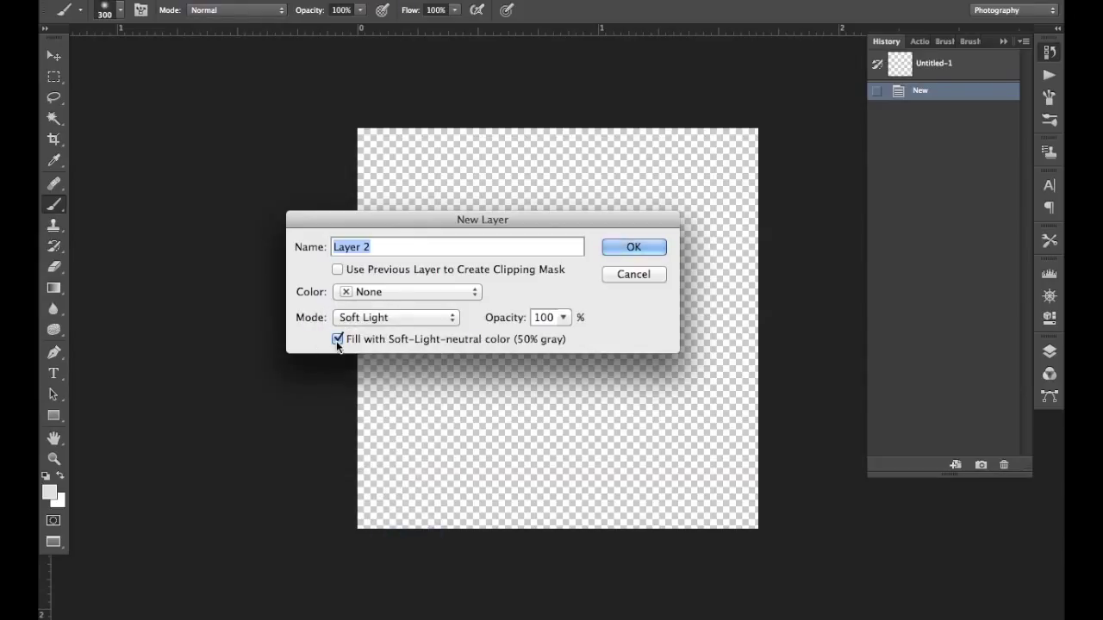
left_click(633, 247)
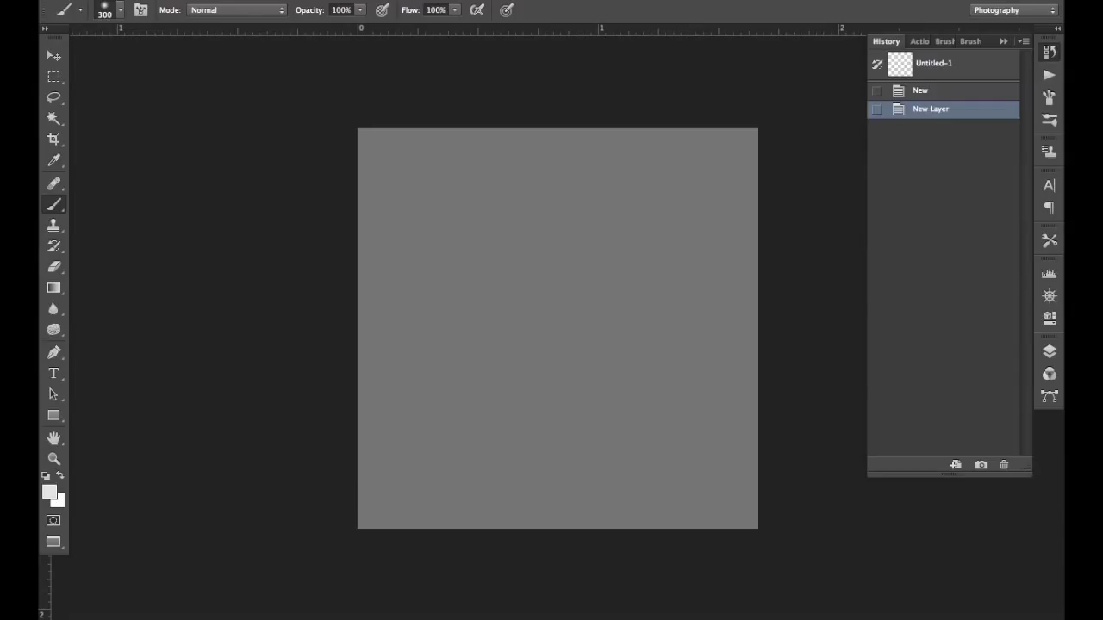
Define the gray square as a pattern named 'Neutral'.
left_click(250, 5)
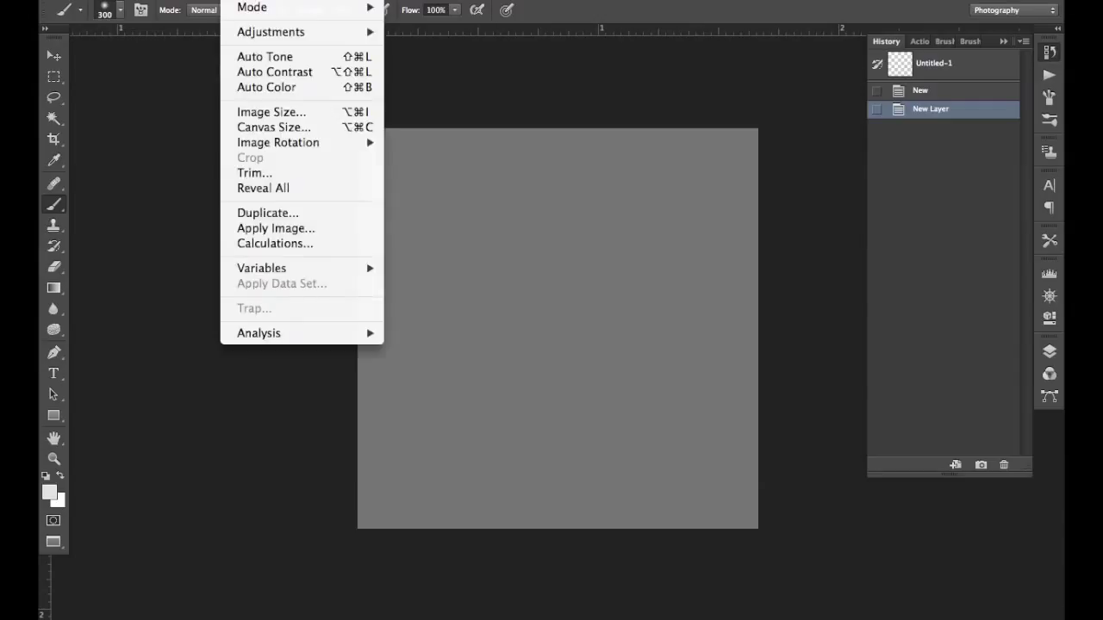
left_click(155, 10)
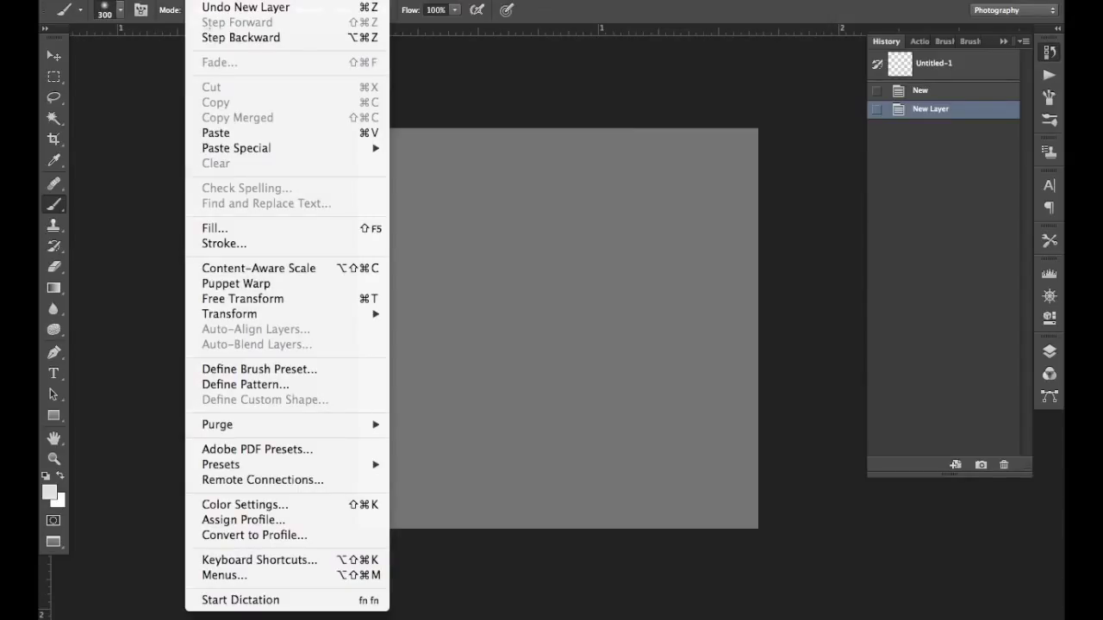
mouse_move(259, 369)
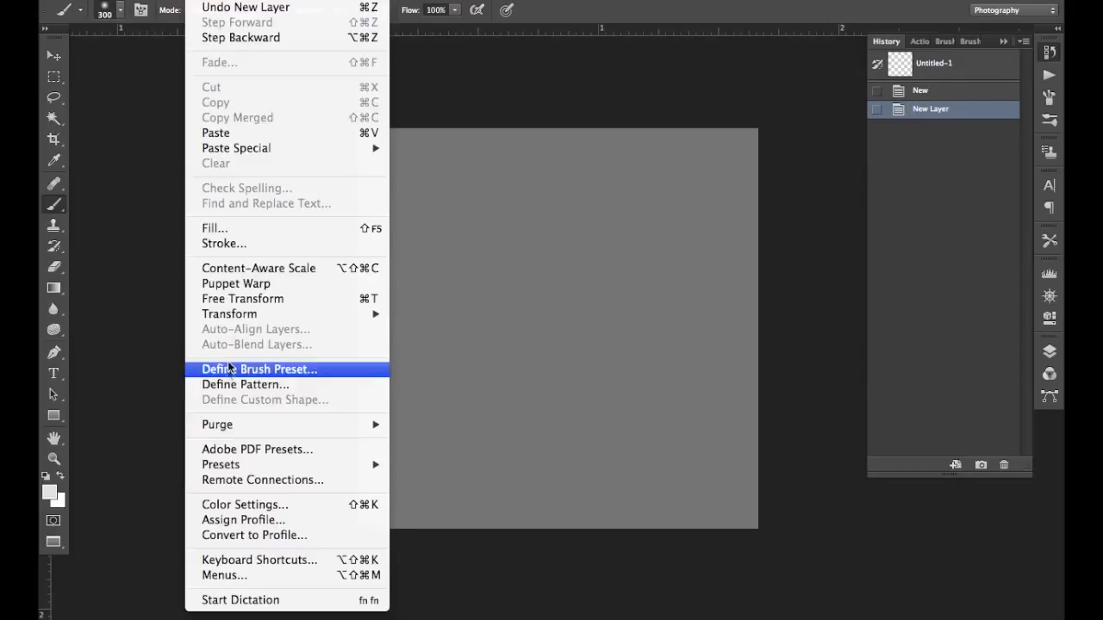
left_click(245, 384)
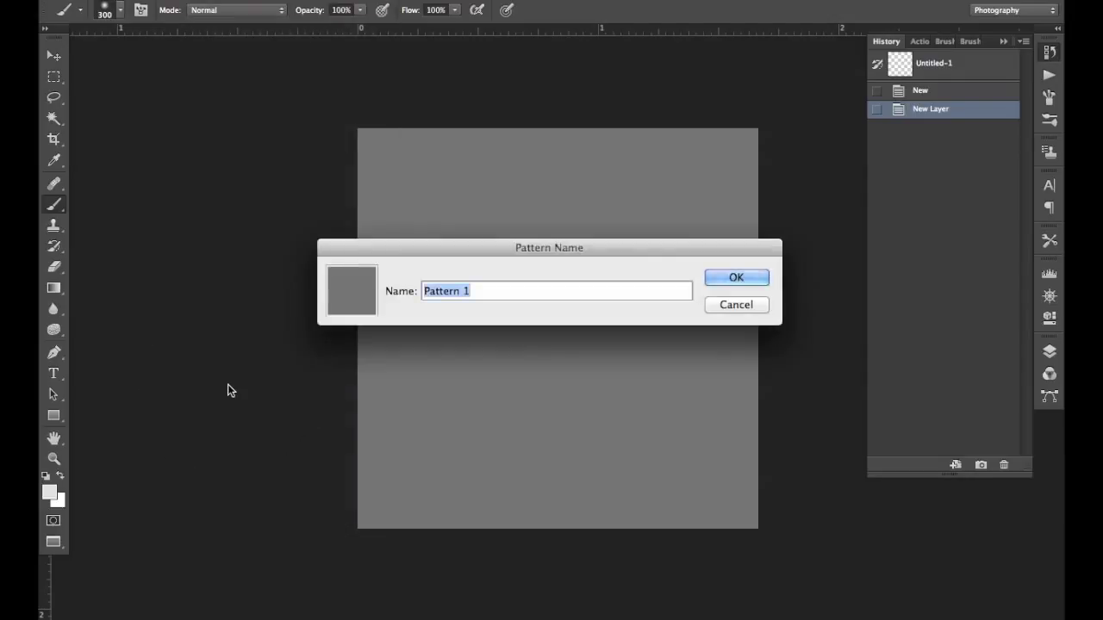
type("Neutral")
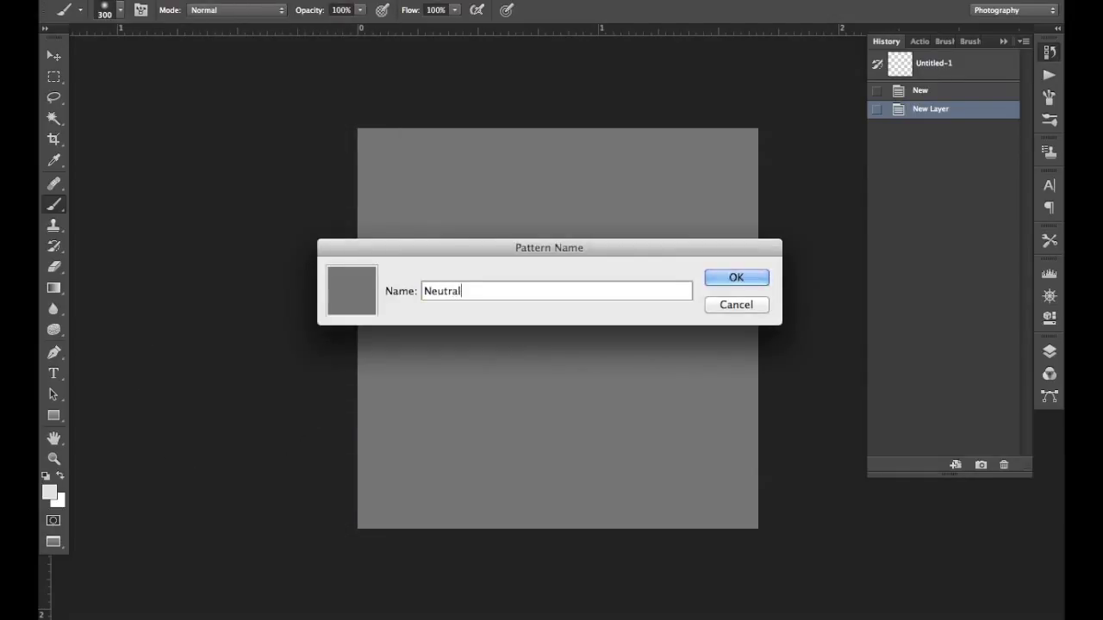
left_click(736, 277)
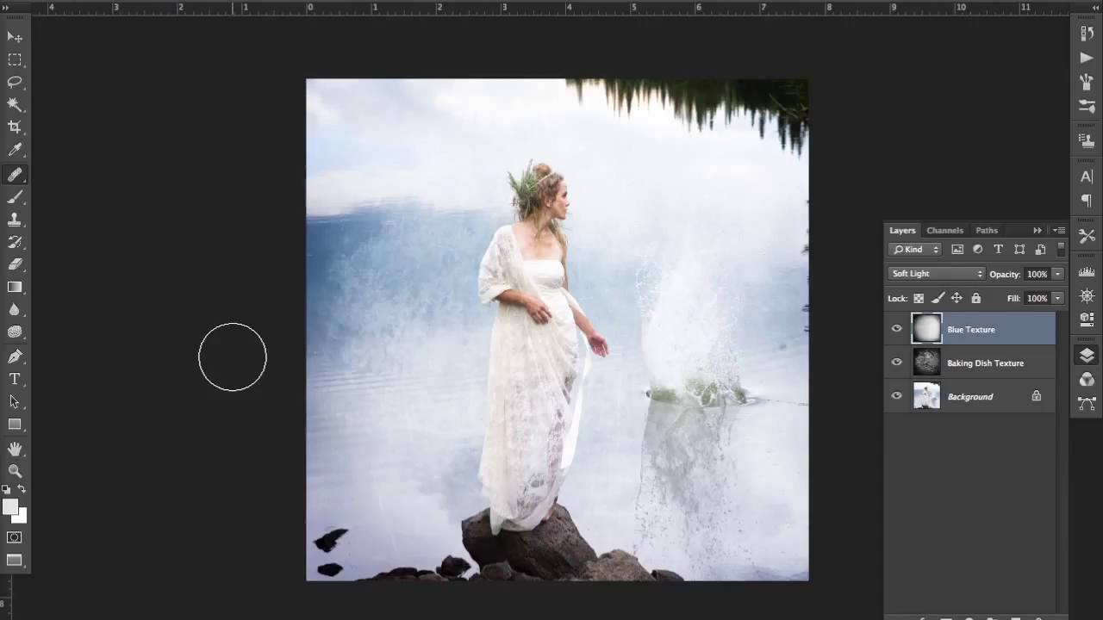
mouse_move(26, 169)
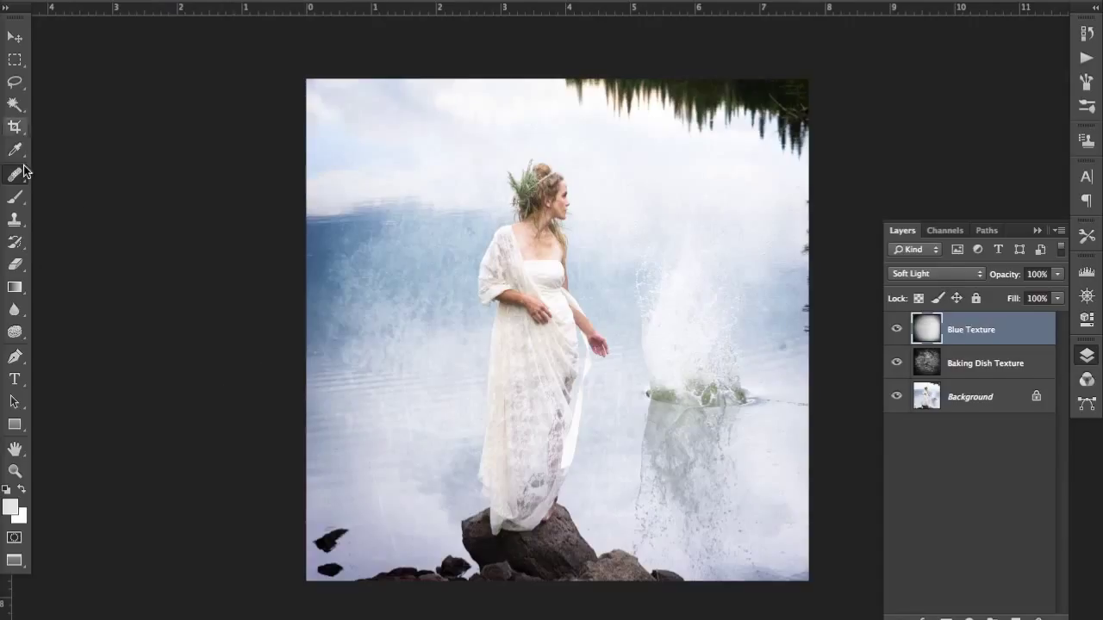
mouse_move(15, 172)
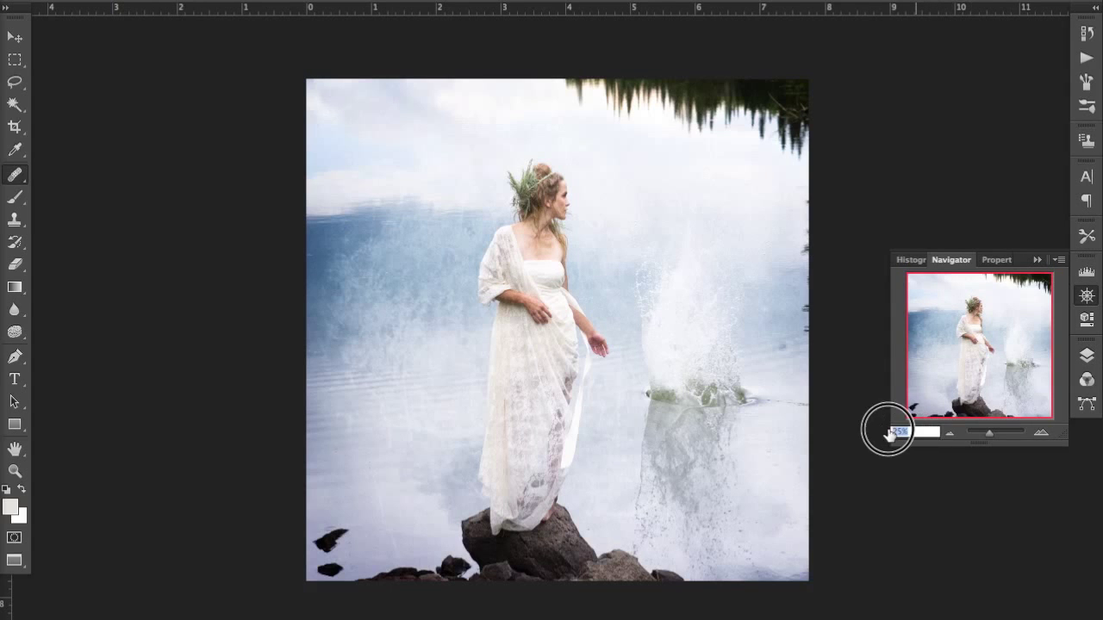
Zoom the portrait to 50% and scroll to the woman's upper body.
left_click(899, 431)
type("50")
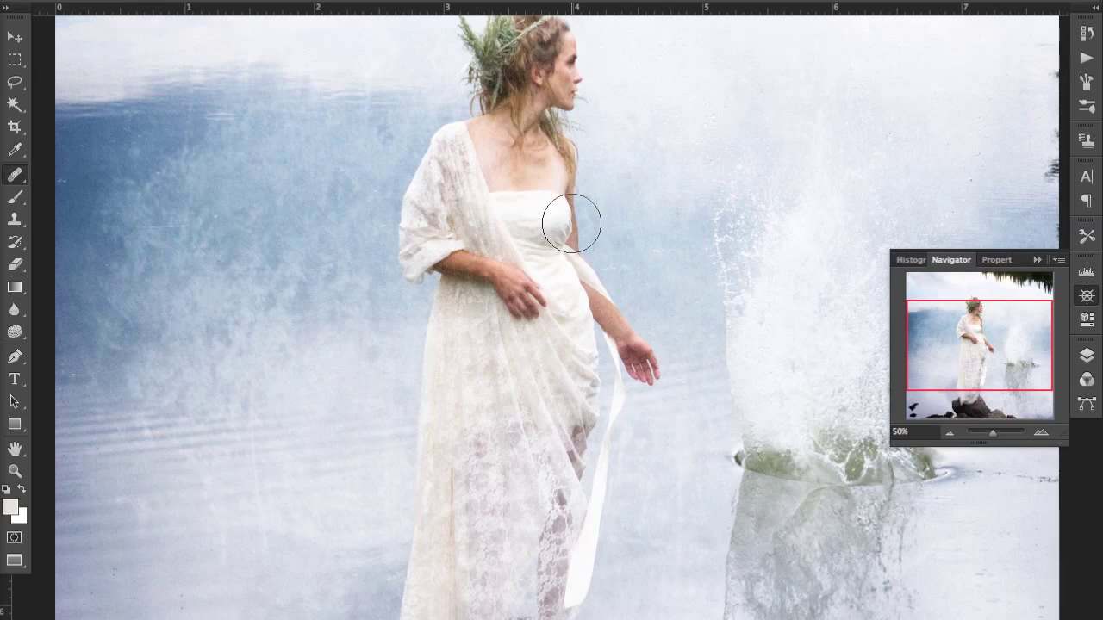
mouse_move(453, 268)
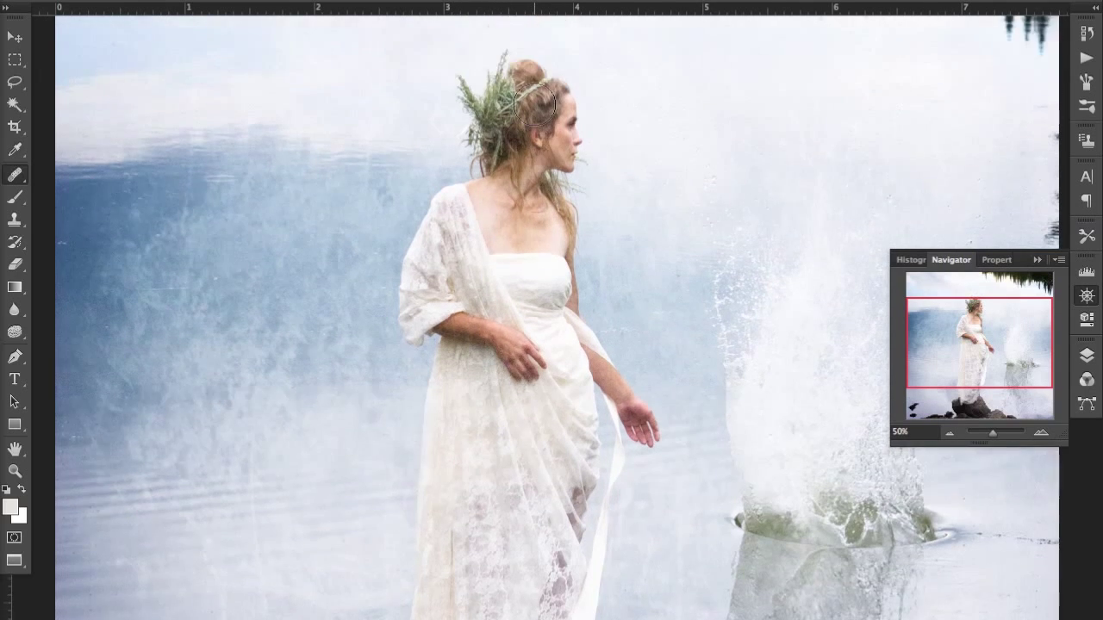
scroll("down", 3)
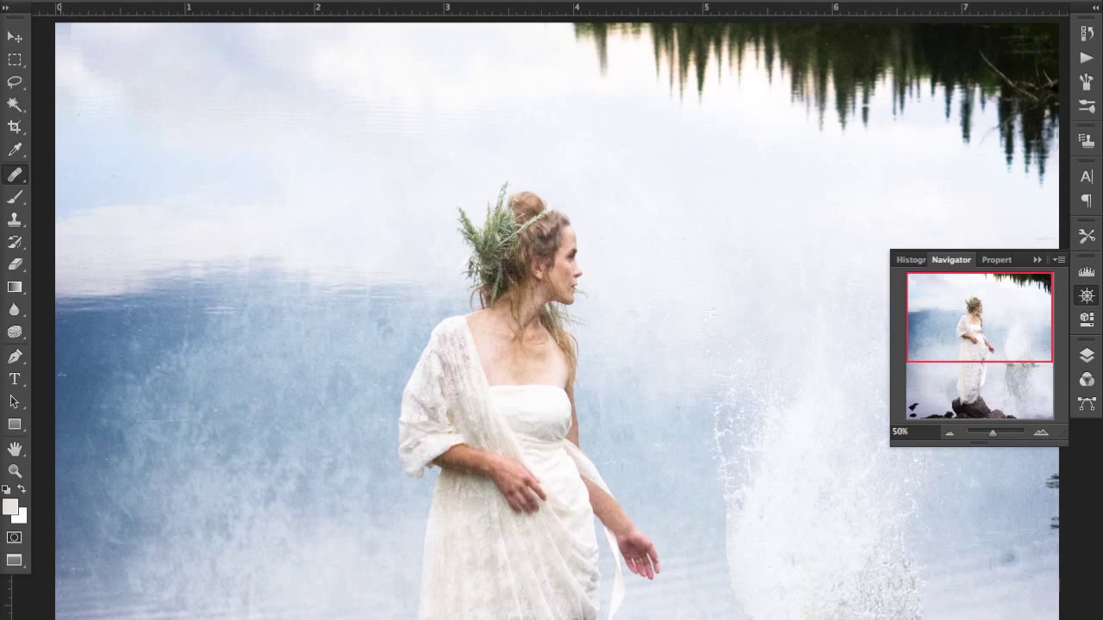
Pick the Neutral pattern and heal the texture off the woman's collarbone skin.
left_click(461, 24)
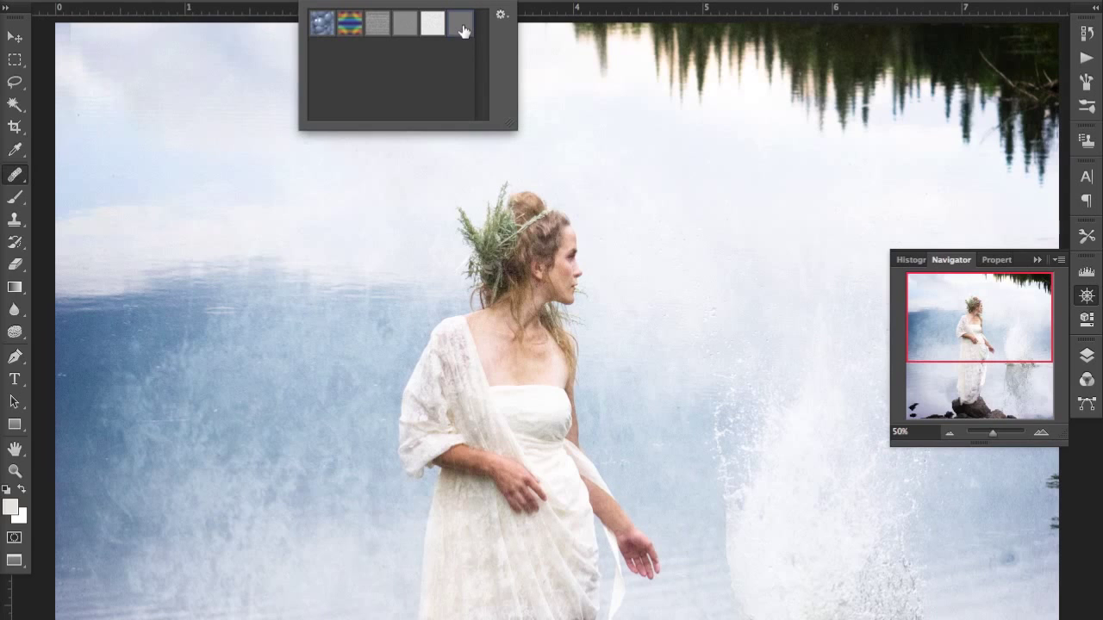
mouse_move(461, 23)
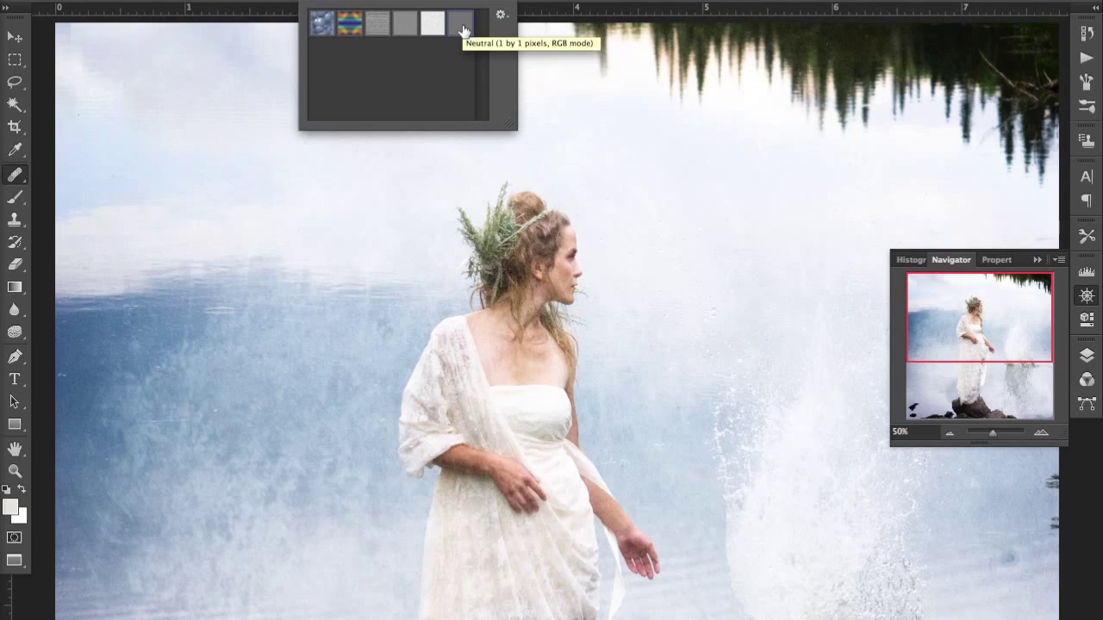
mouse_move(431, 24)
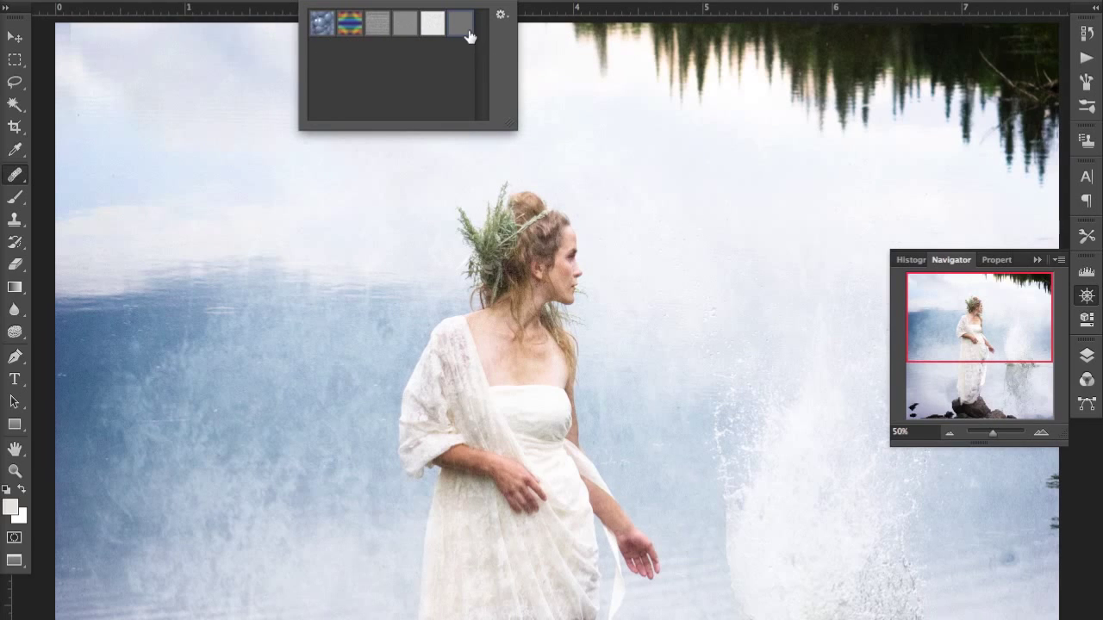
mouse_move(462, 21)
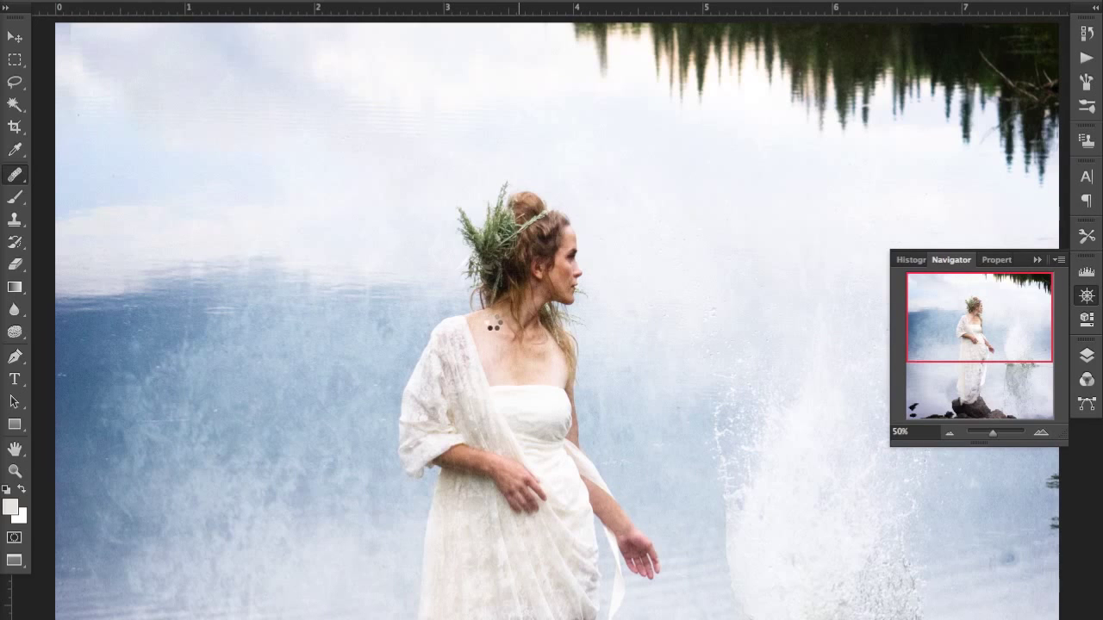
left_click(493, 326)
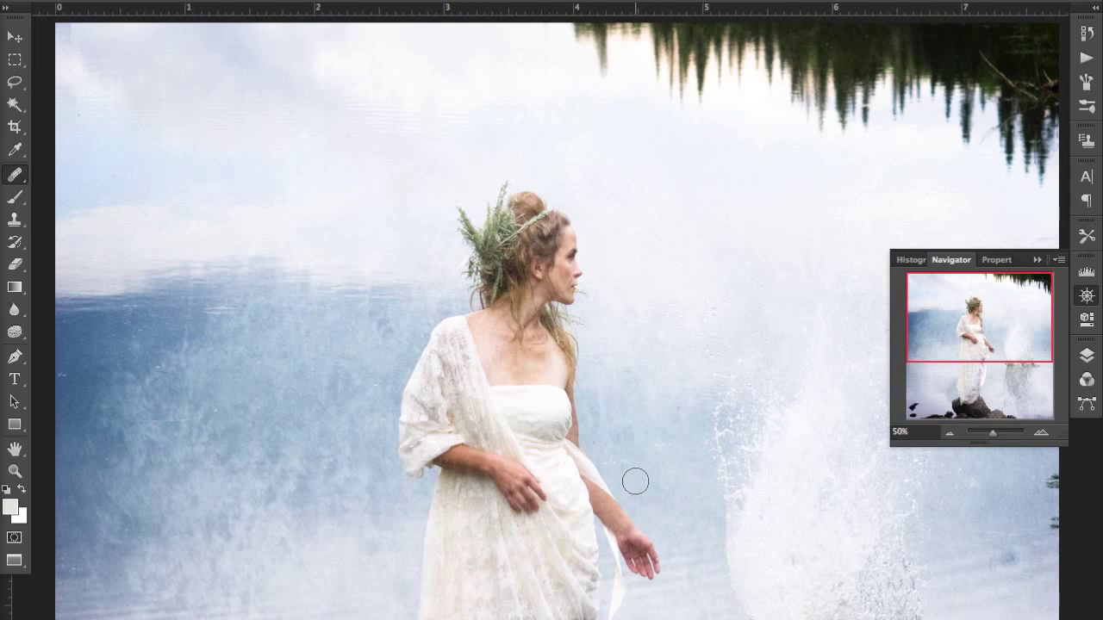
left_click(1087, 354)
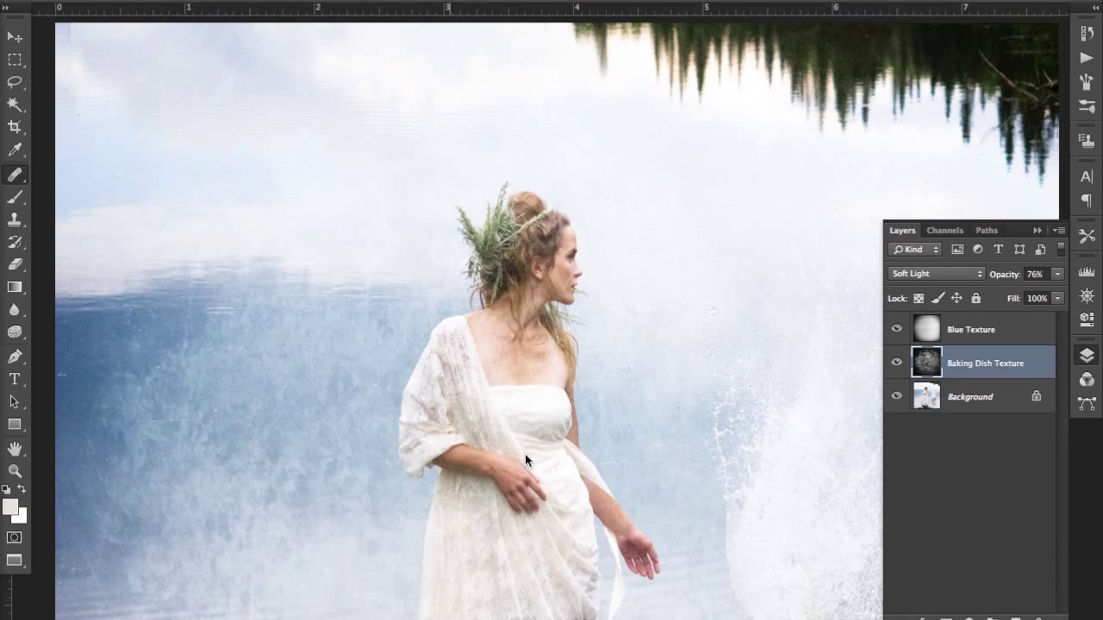
Heal more texture off the woman's chest with the Neutral pattern.
left_click(897, 329)
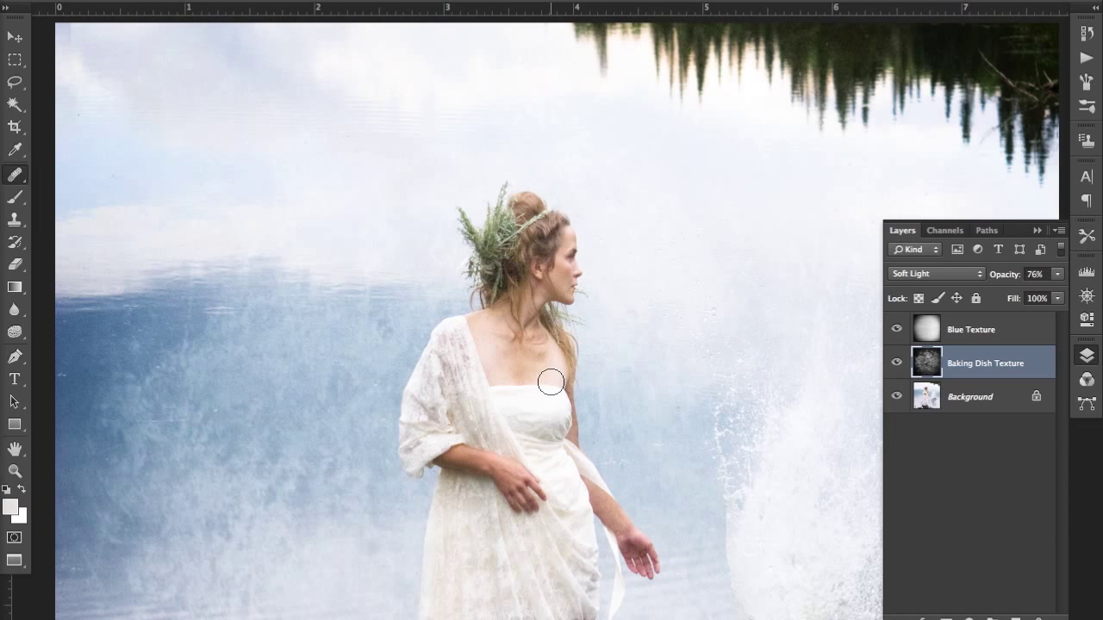
mouse_move(1088, 356)
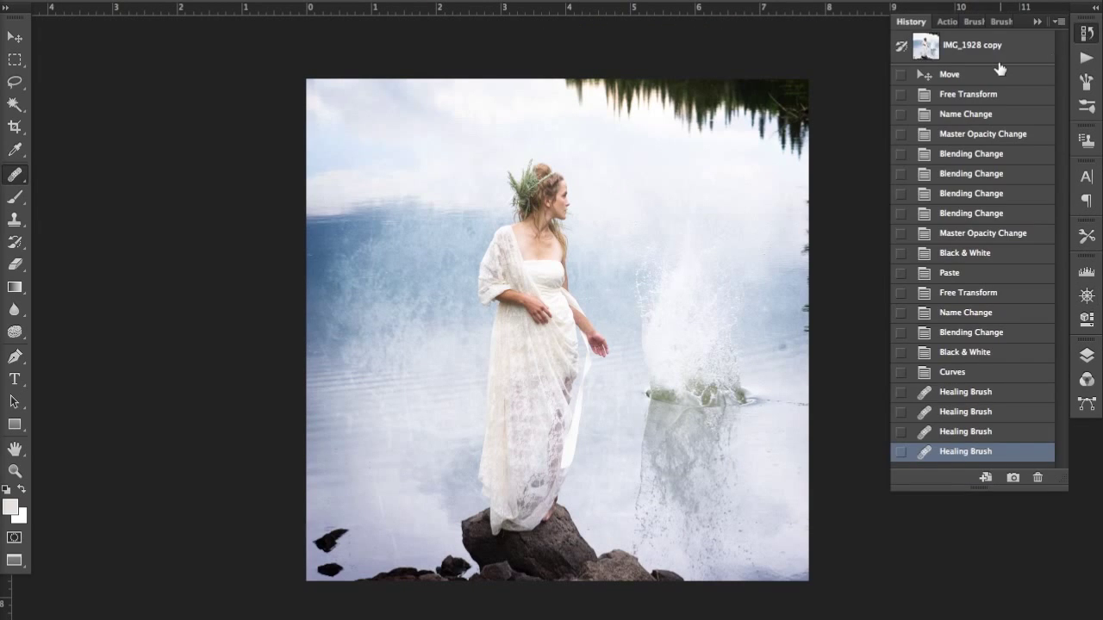
Save Snapshot 1, preview the untextured original, return to the textured version, and hide panels.
left_click(1014, 477)
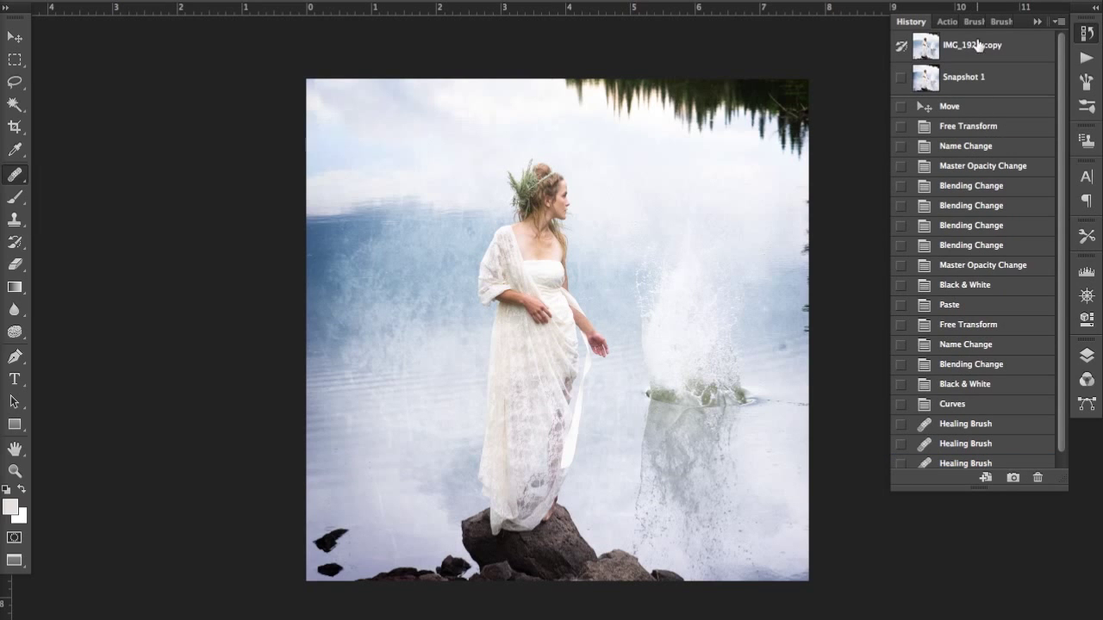
left_click(962, 77)
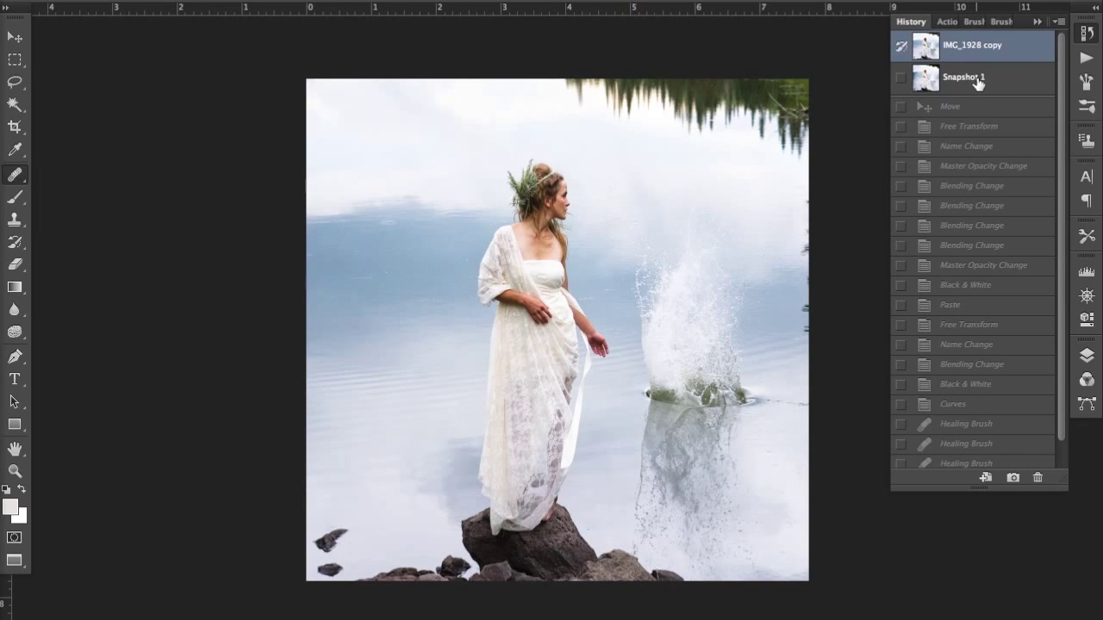
left_click(963, 78)
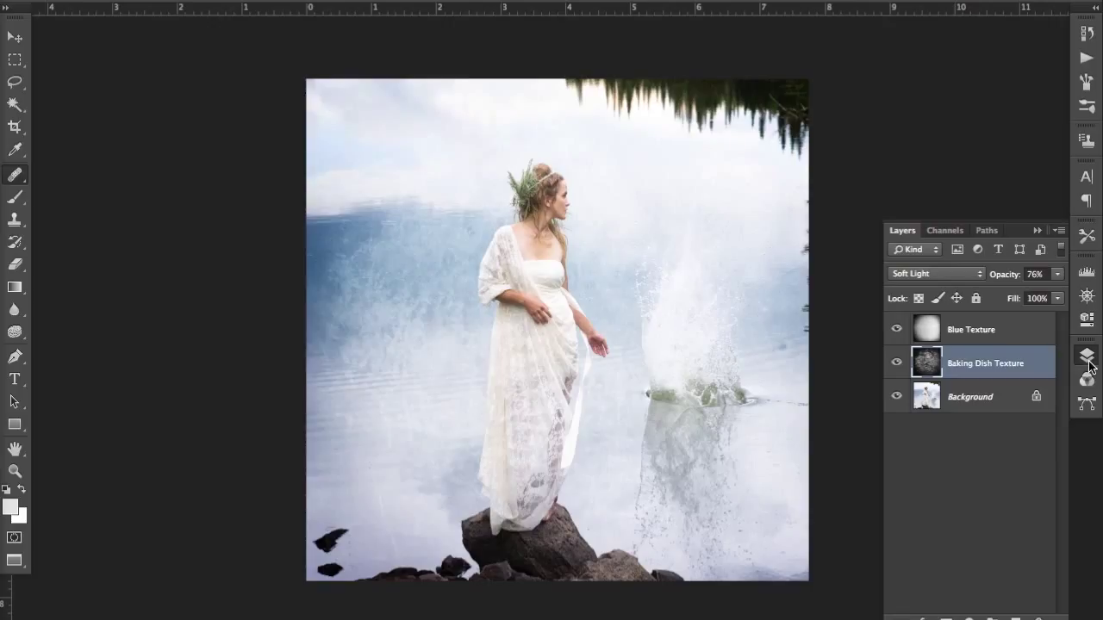
key("Tab")
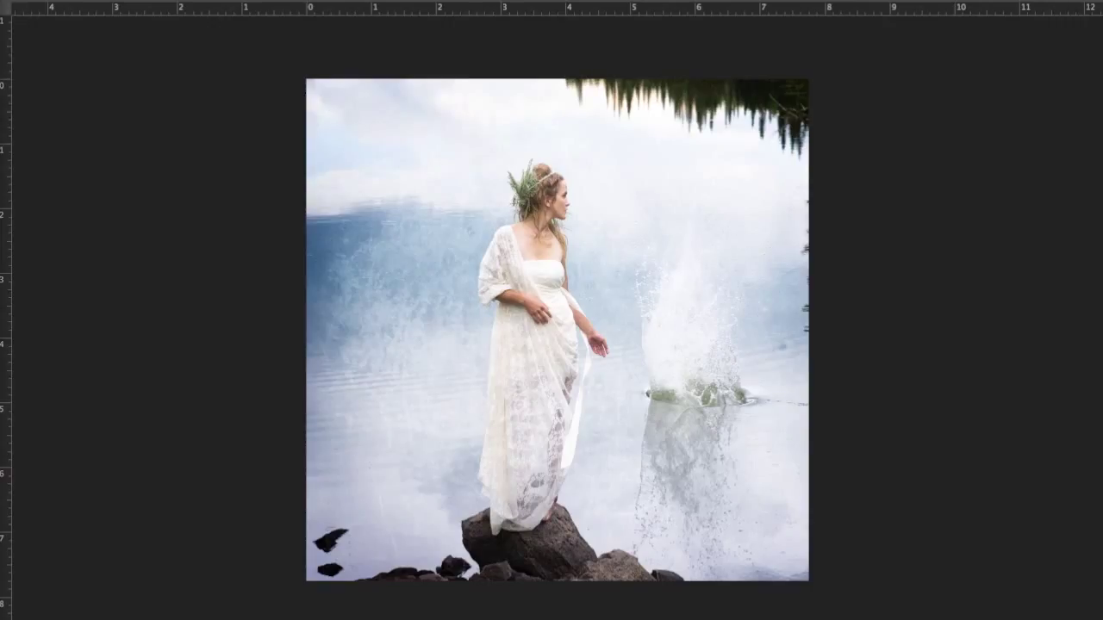